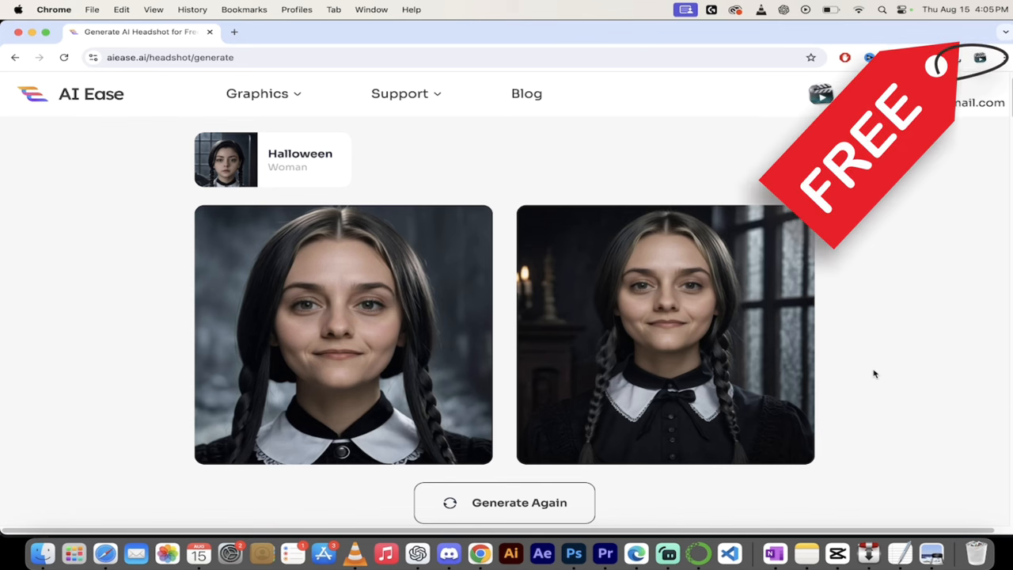
Enlarge the second generated Halloween headshot for a closer look.
scroll(down, 3)
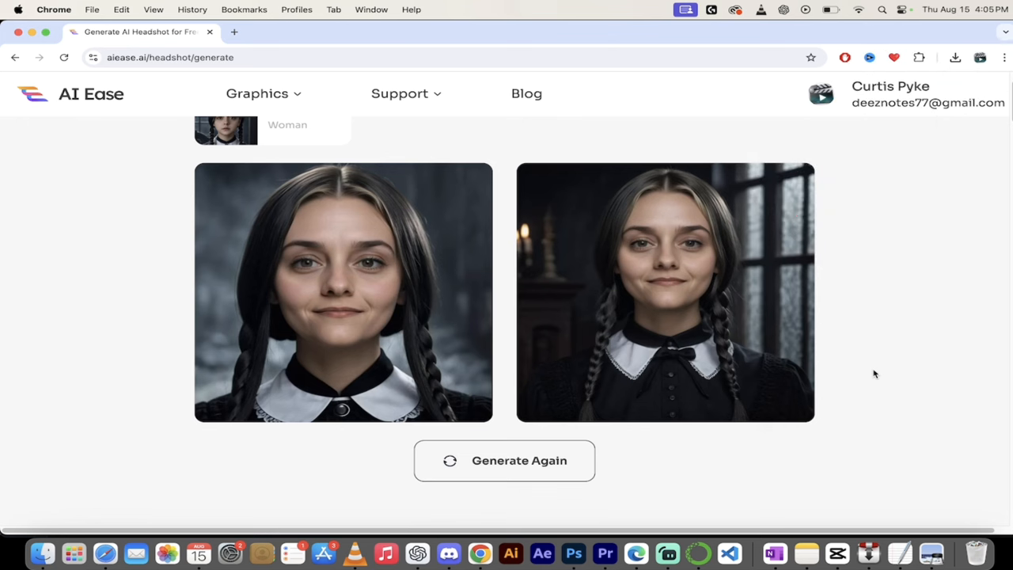
mouse_move(646, 273)
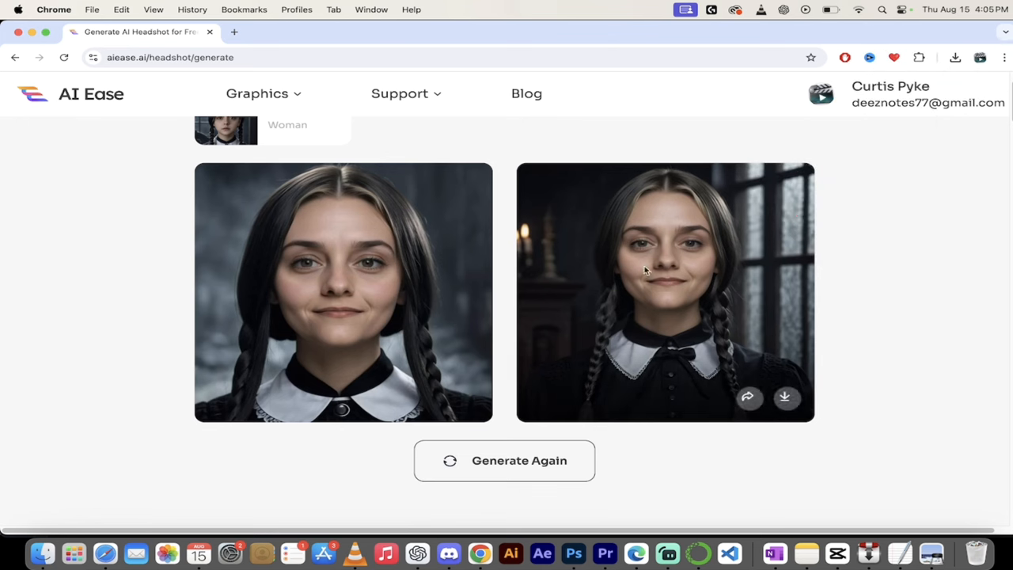
click(665, 275)
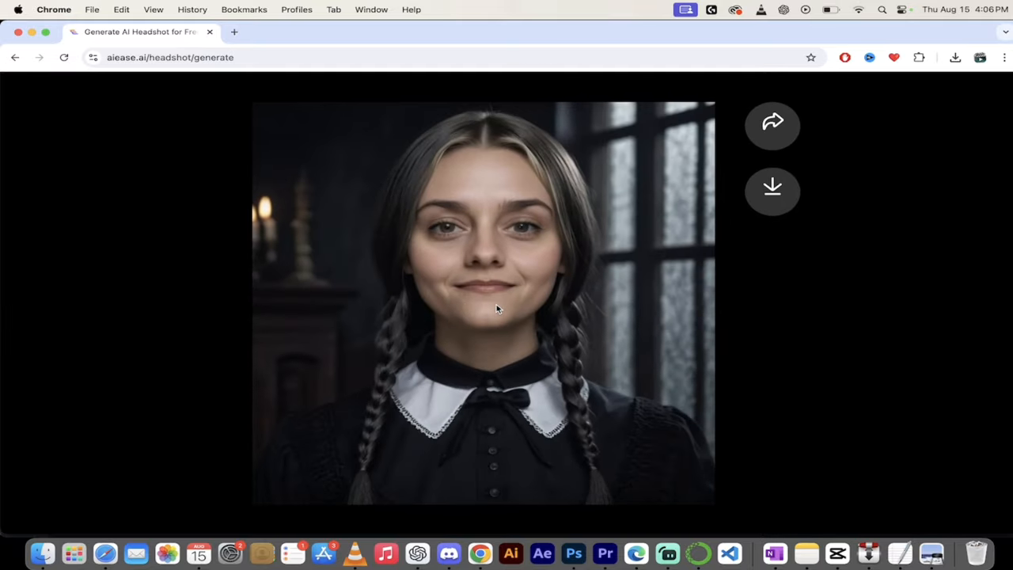
mouse_move(877, 480)
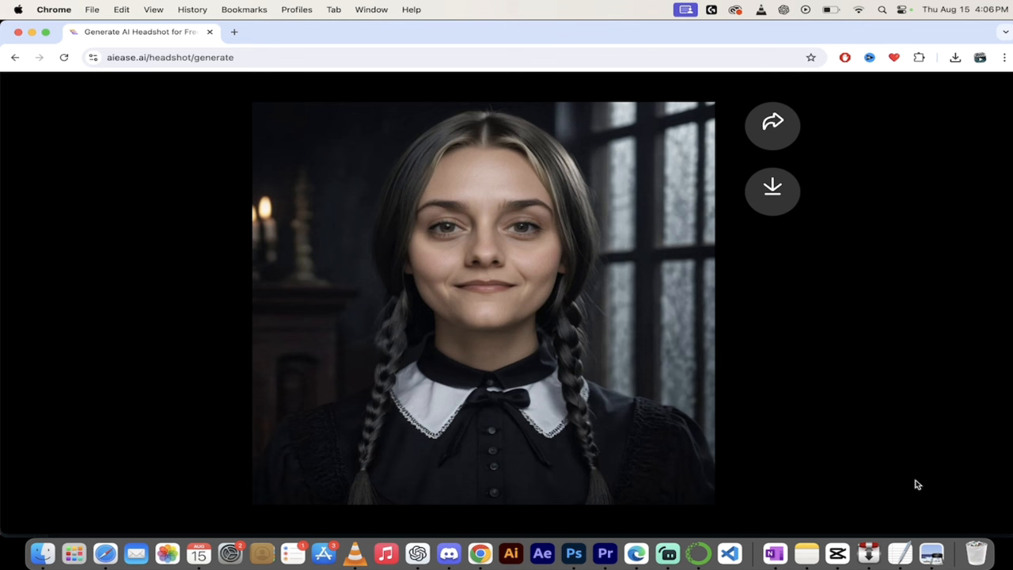
mouse_move(931, 557)
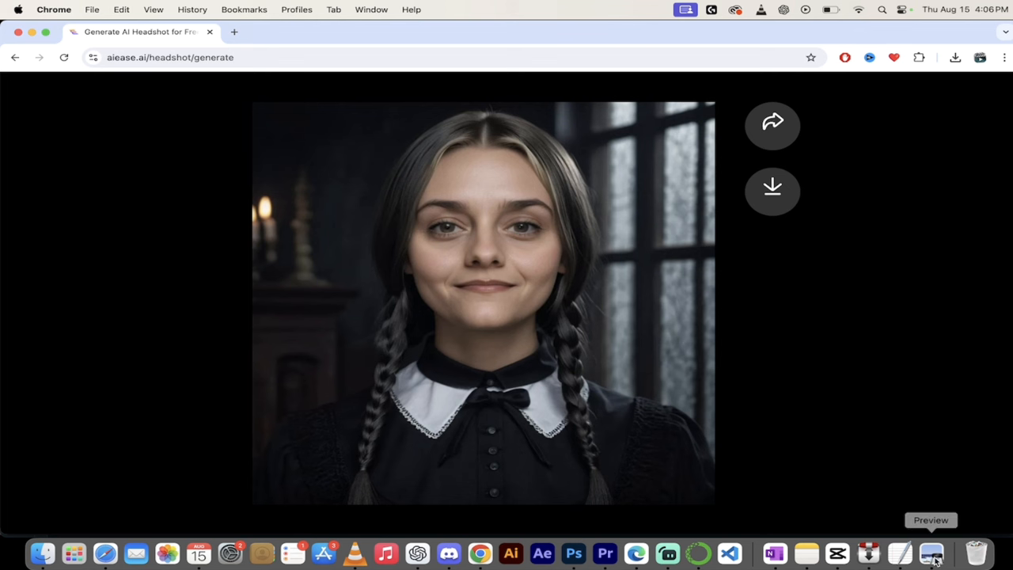
click(928, 548)
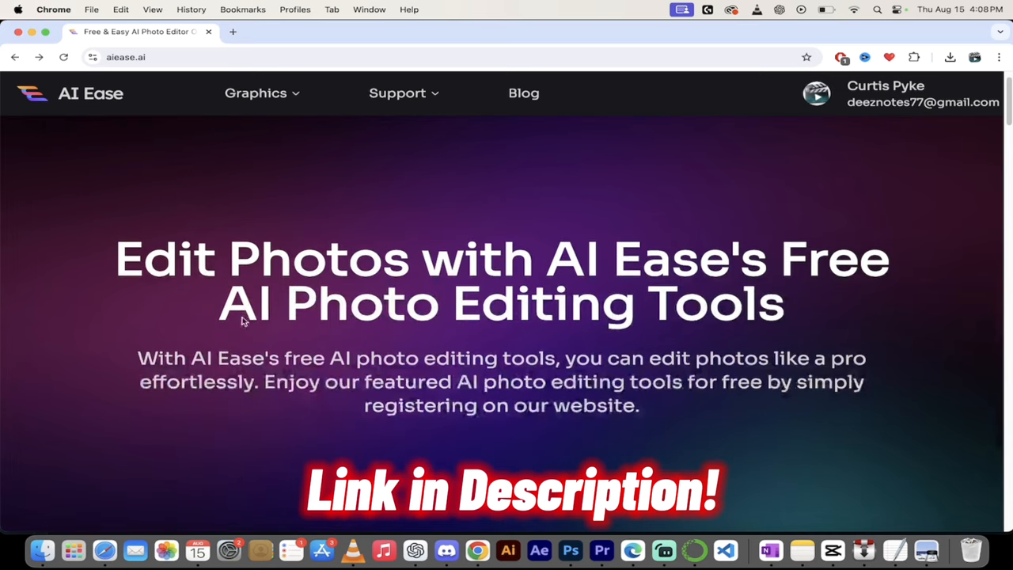
Go to the Headshot Generator page from the Graphics menu in the top navigation.
click(256, 91)
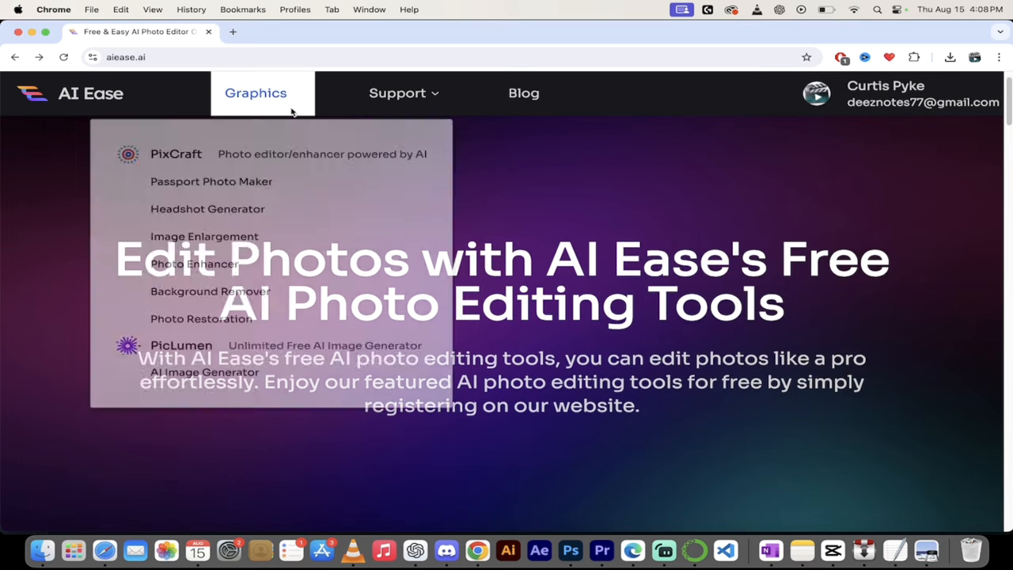
mouse_move(232, 187)
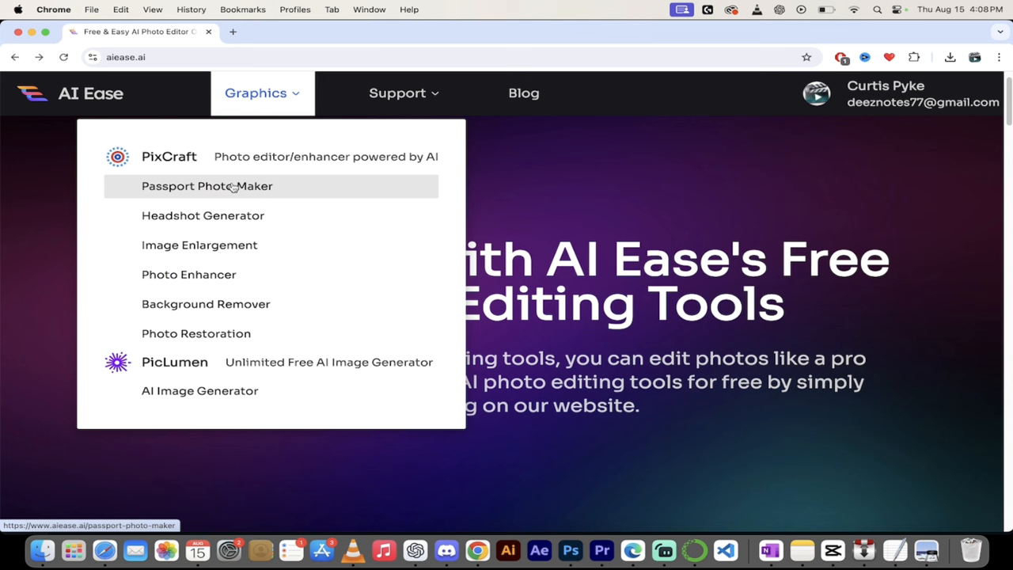
mouse_move(222, 241)
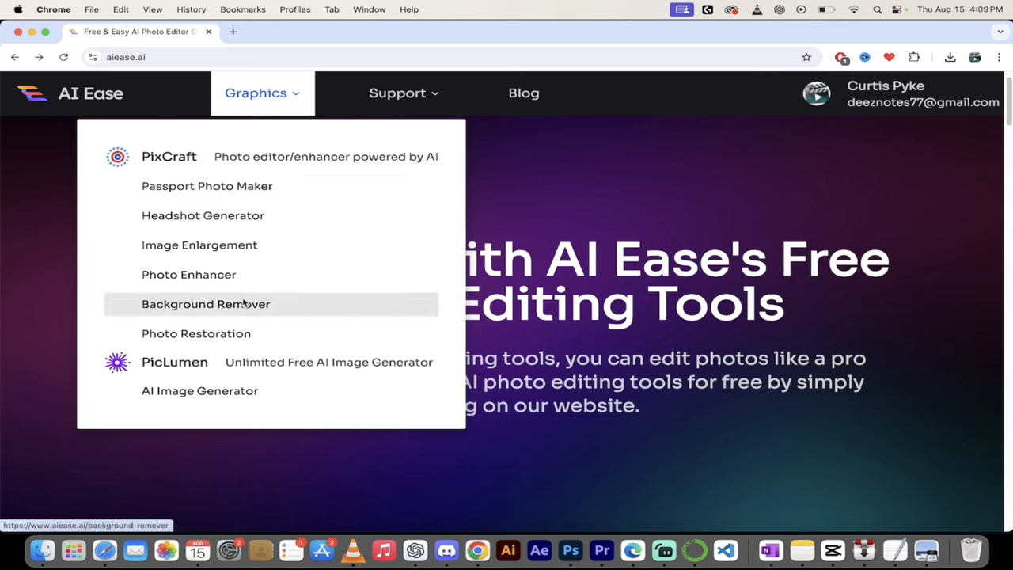
mouse_move(248, 333)
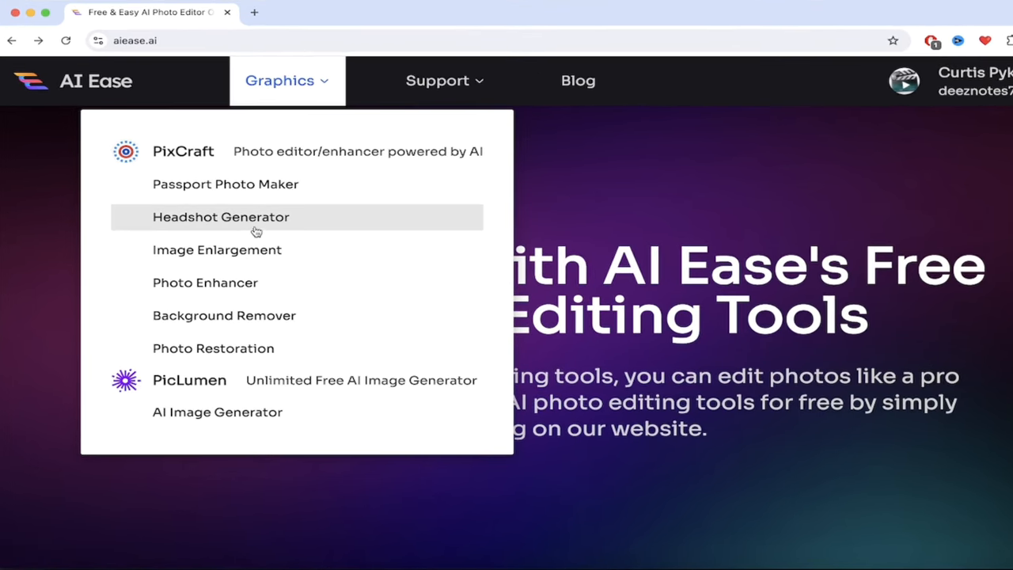
click(222, 217)
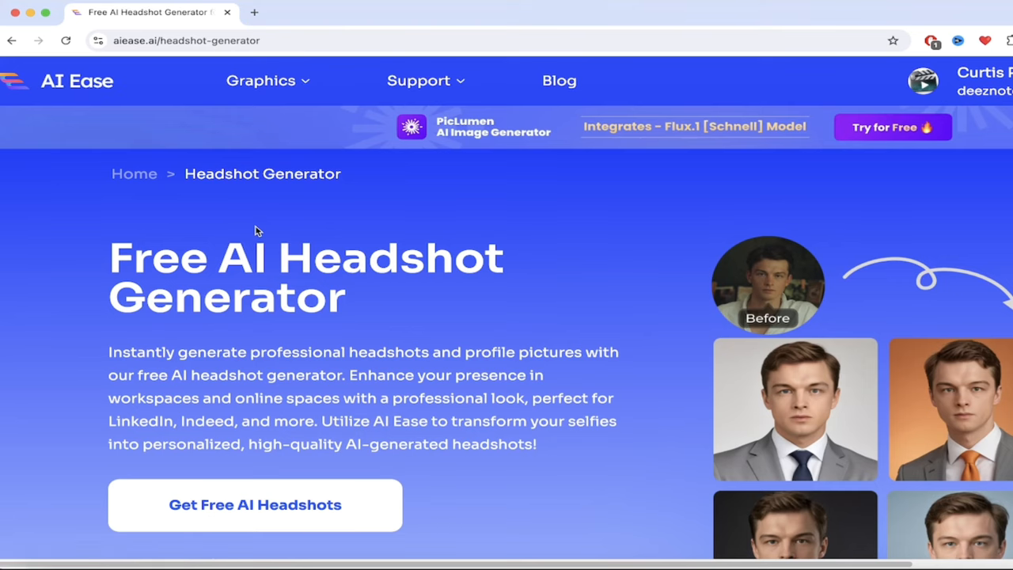
scroll(down, 3)
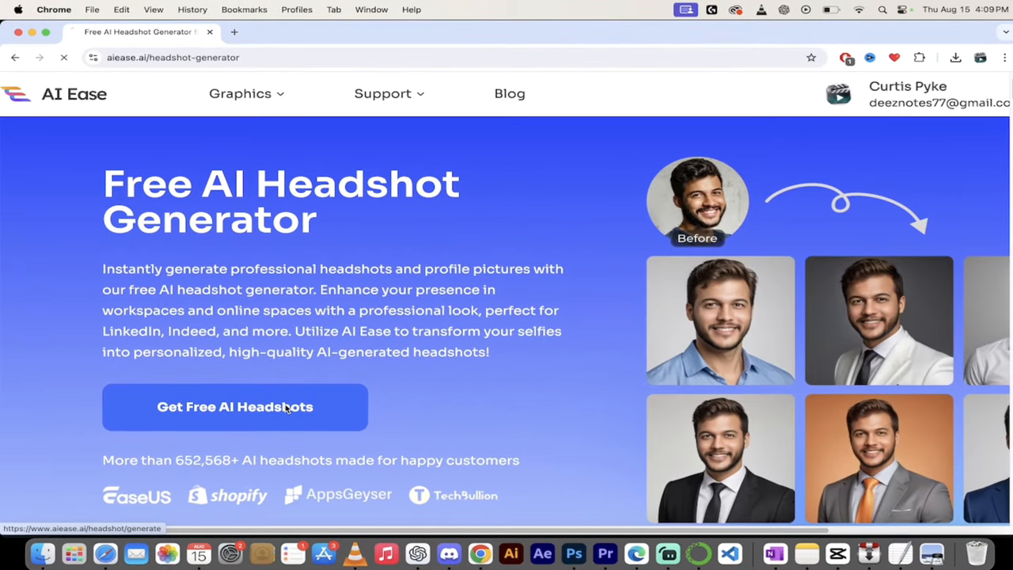
Start Get Free AI Headshots and reach the Choose Your Avatar Style gallery.
click(235, 407)
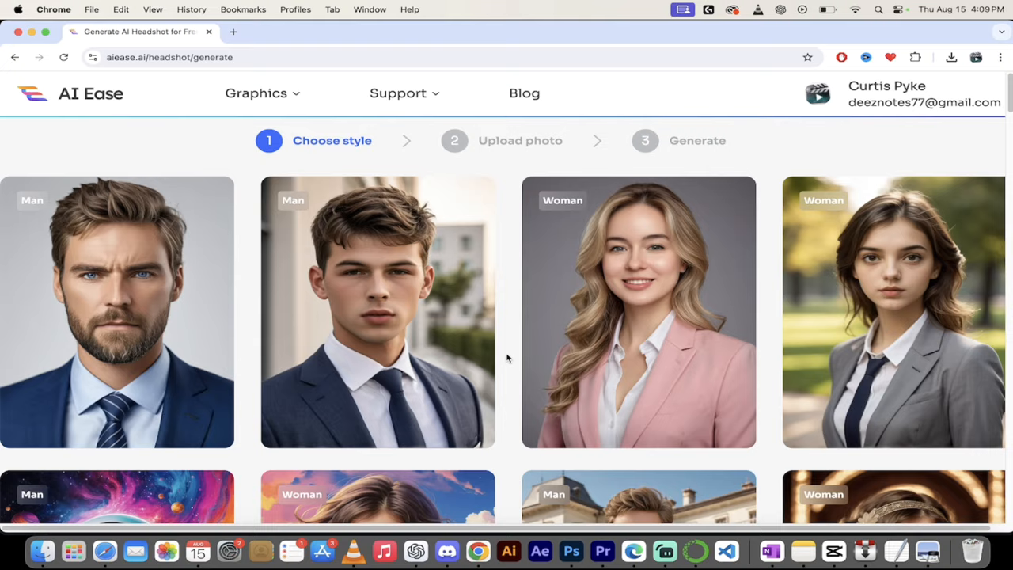
scroll(down, 3)
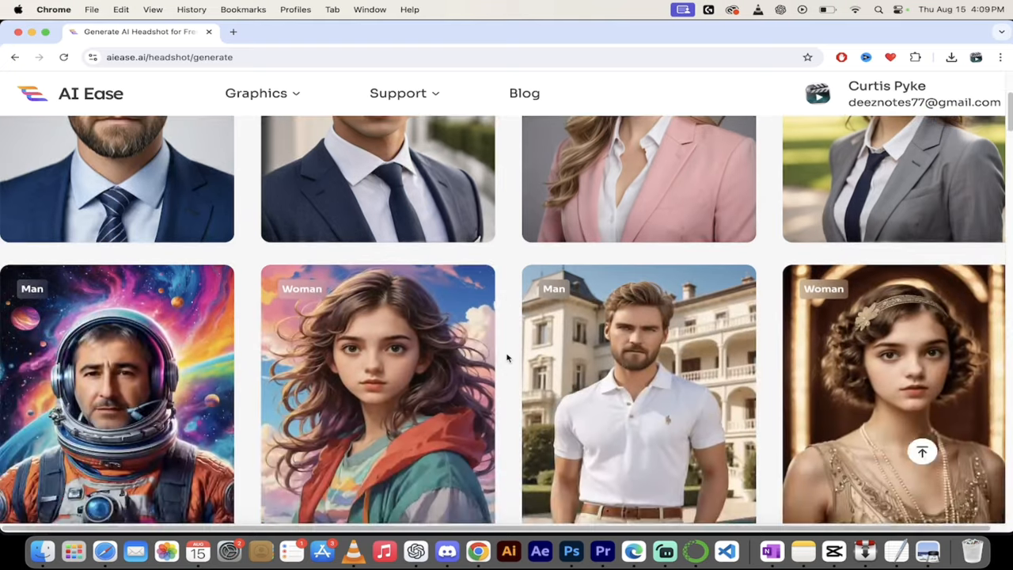
scroll(down, 3)
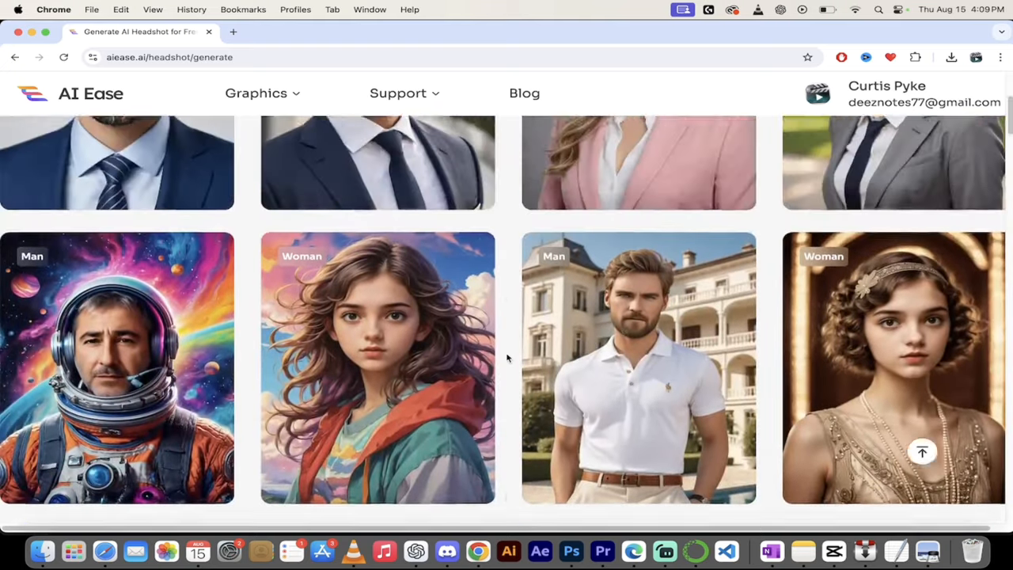
scroll(down, 3)
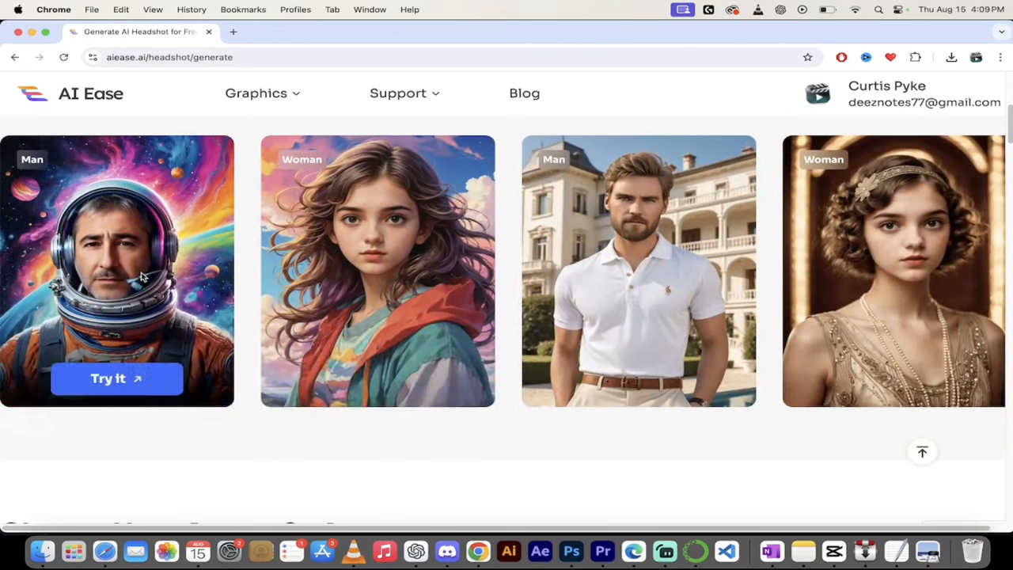
mouse_move(492, 298)
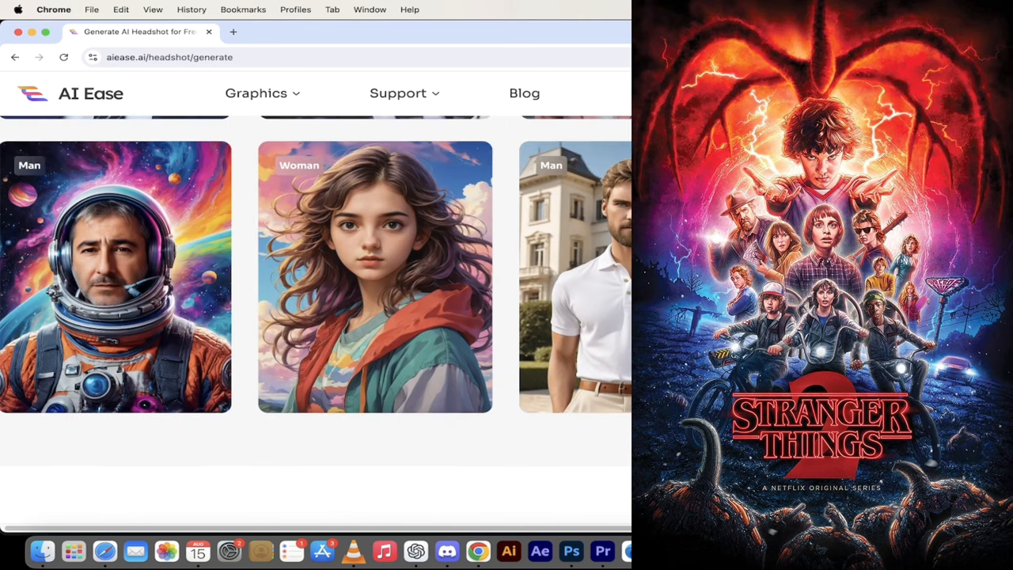
scroll(down, 3)
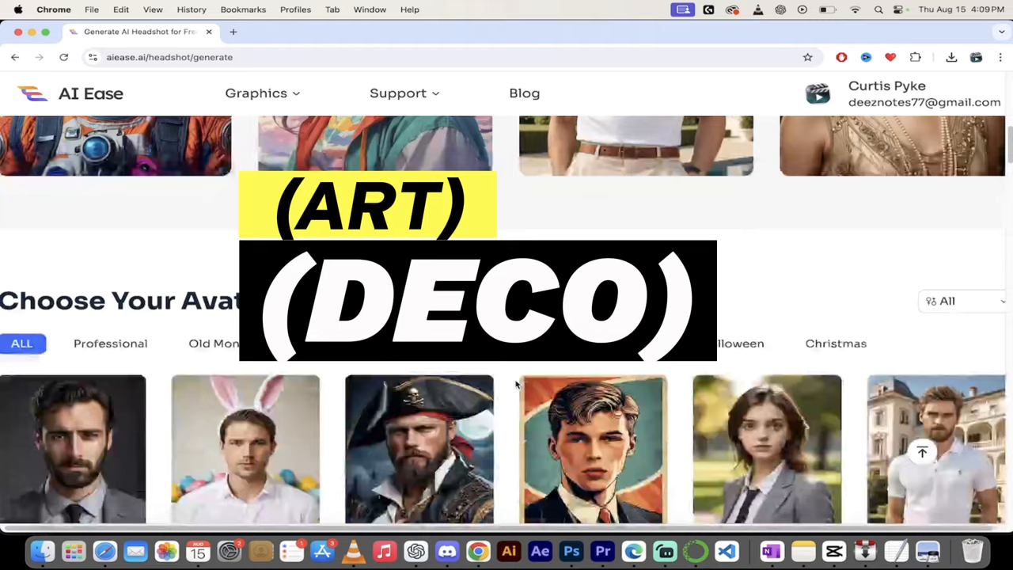
scroll(down, 3)
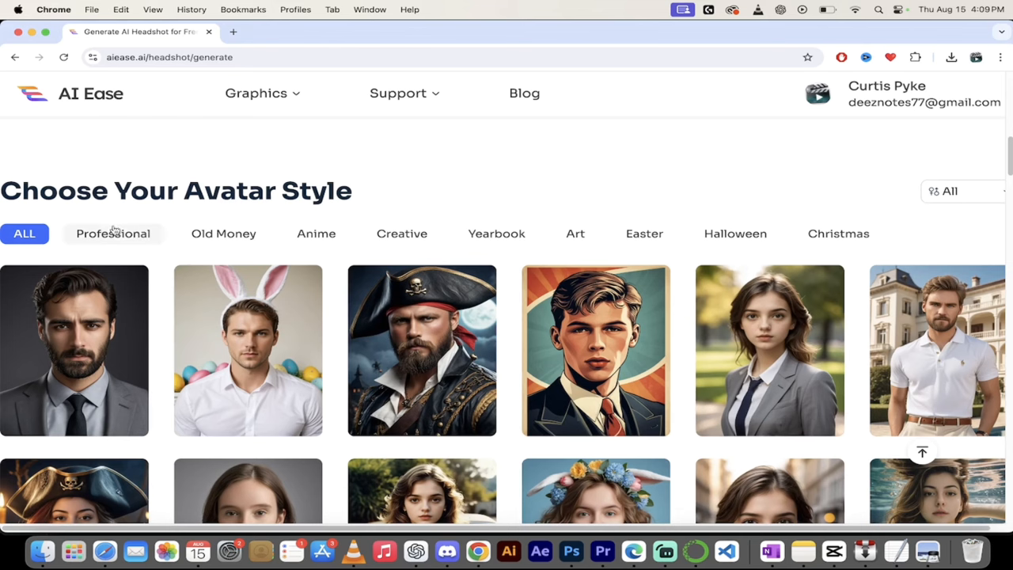
mouse_move(309, 247)
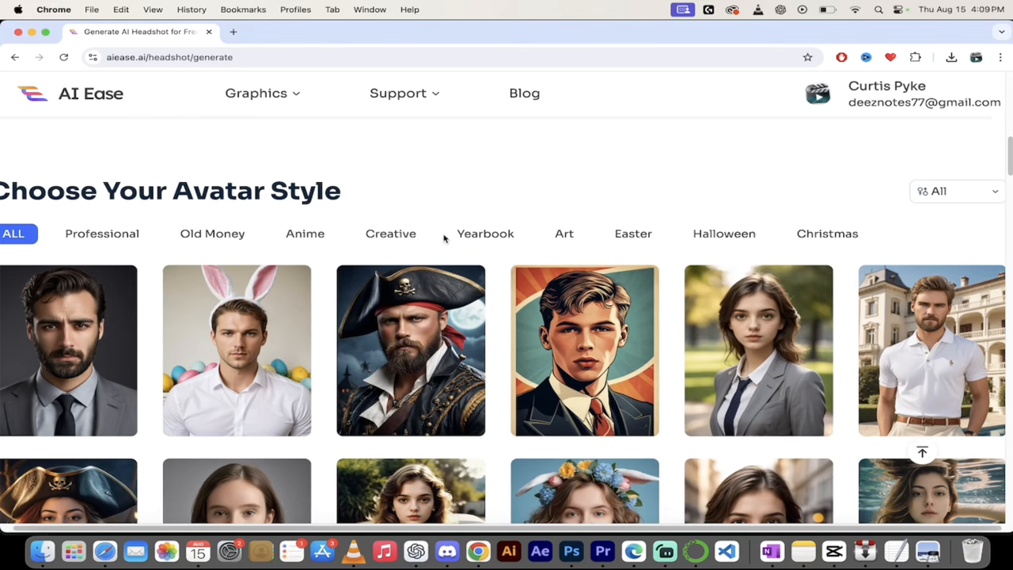
Filter the avatar gallery to Woman styles and pick the Art woman style.
click(956, 190)
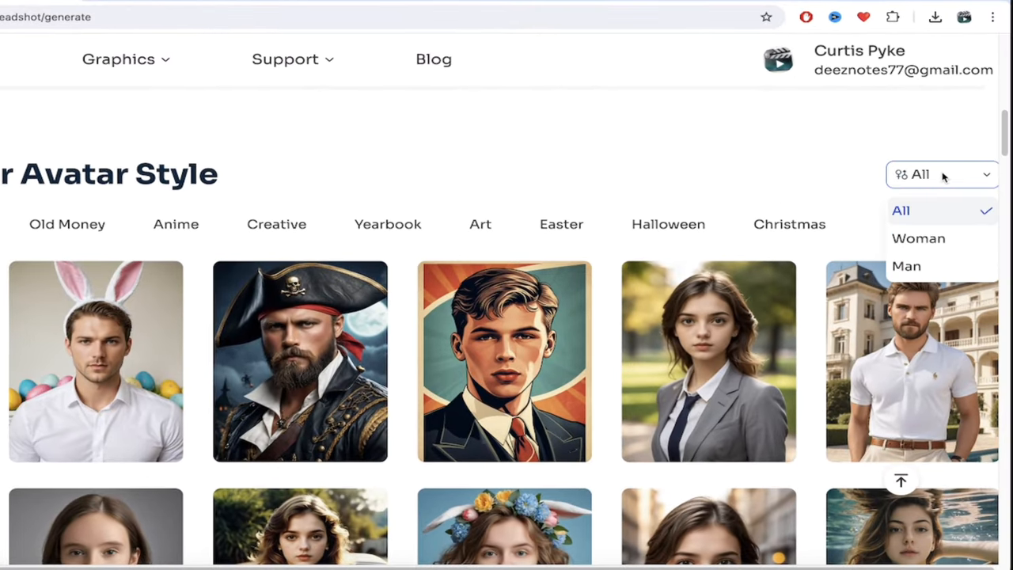
mouse_move(918, 237)
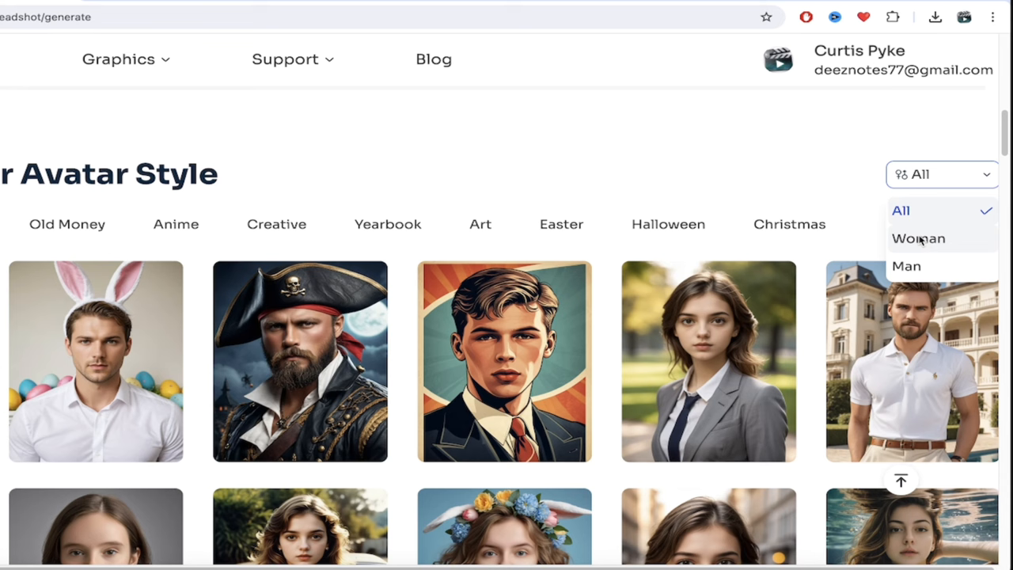
click(918, 237)
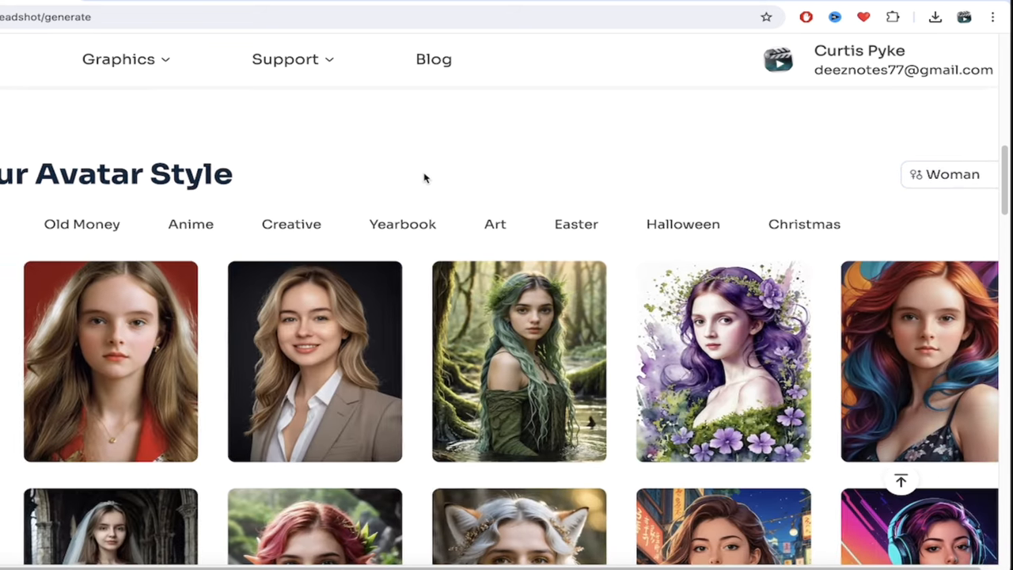
scroll(down, 3)
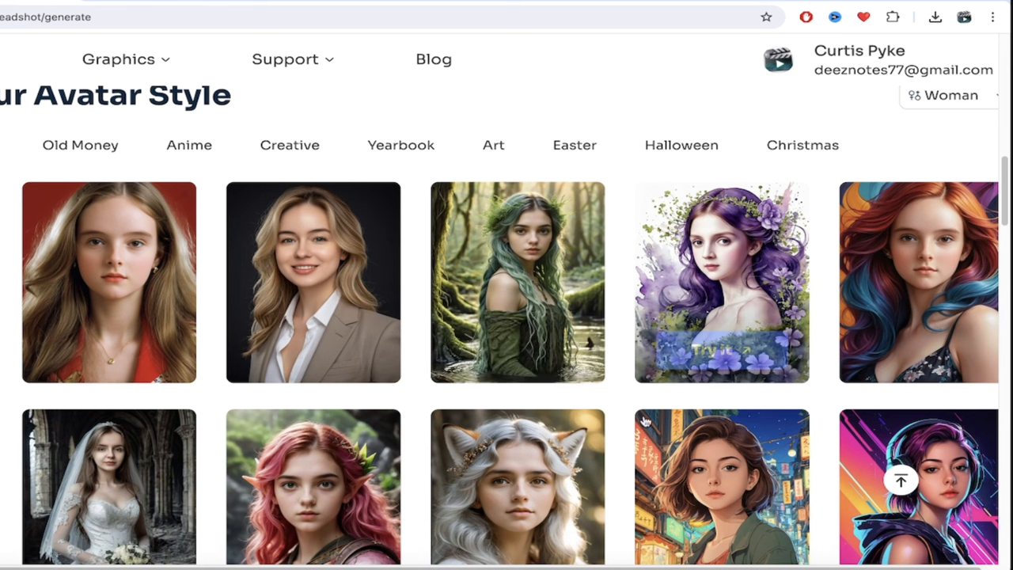
mouse_move(613, 456)
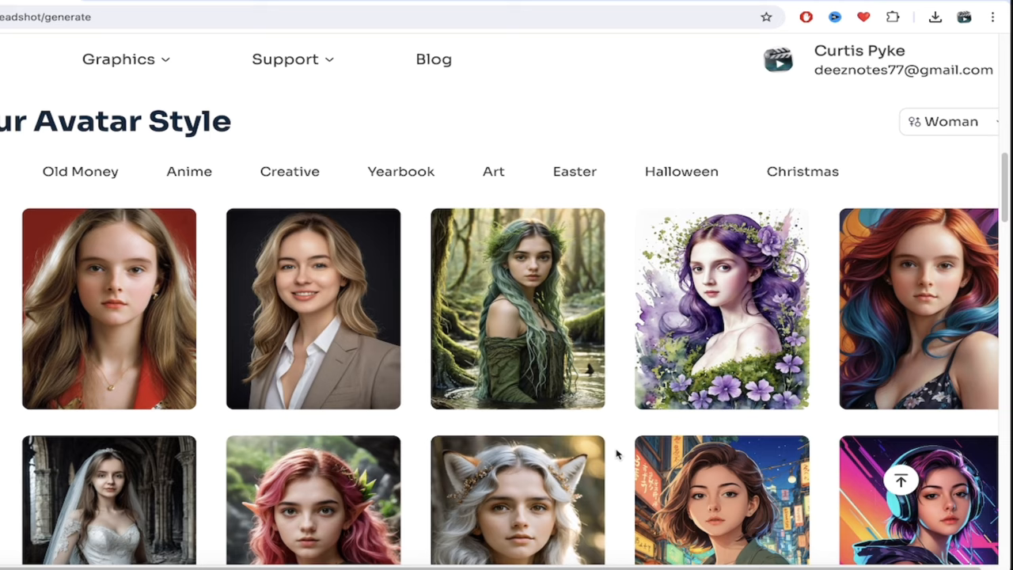
scroll(down, 3)
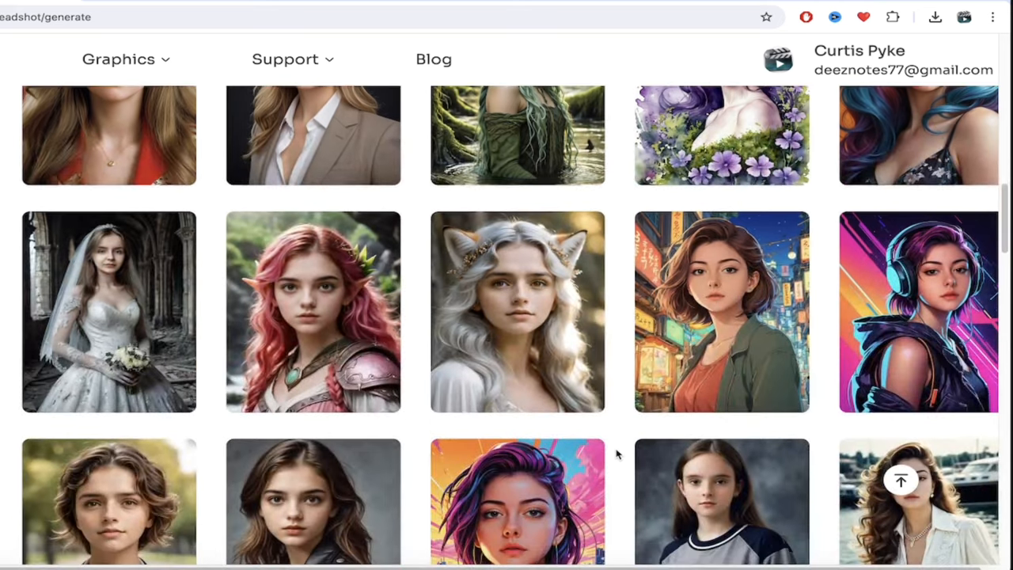
scroll(down, 3)
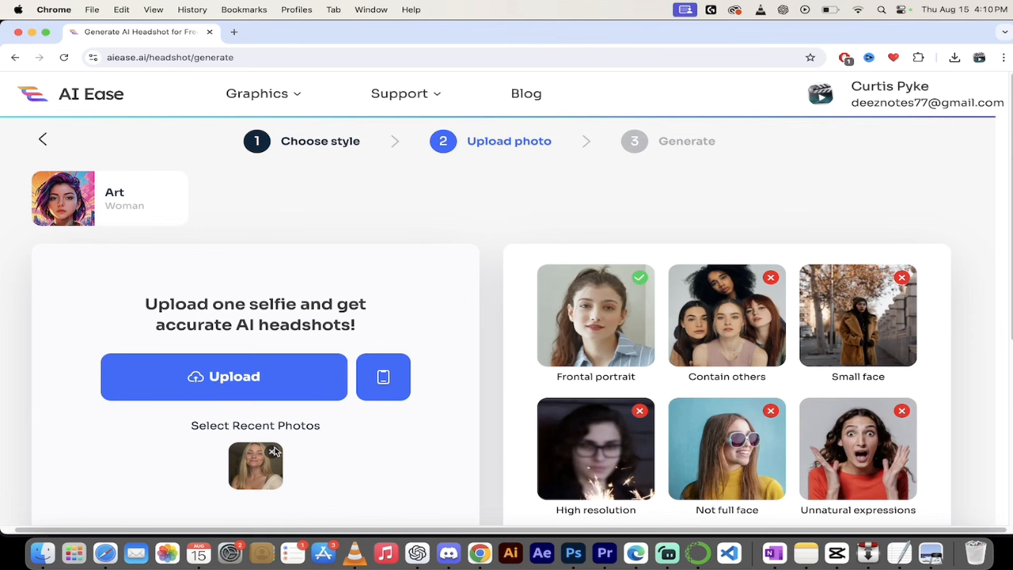
mouse_move(272, 472)
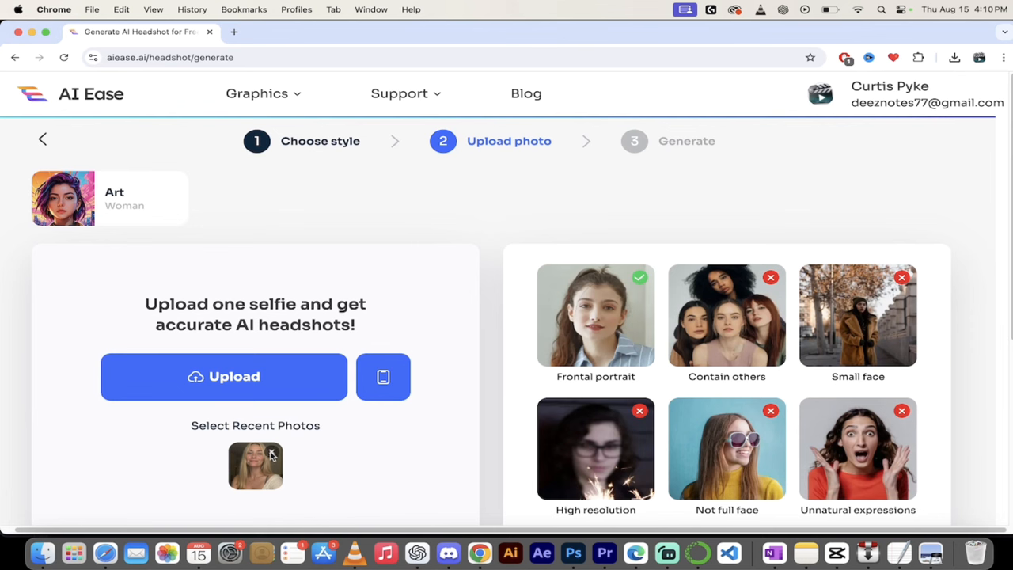
Bring up a Finder window from the Dock to browse for a selfie.
click(273, 453)
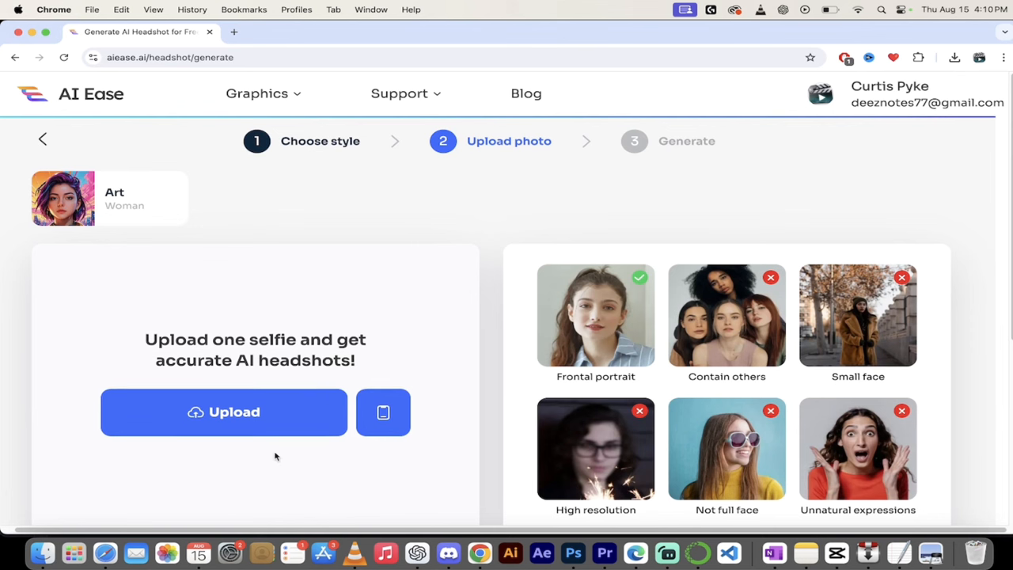
scroll(down, 3)
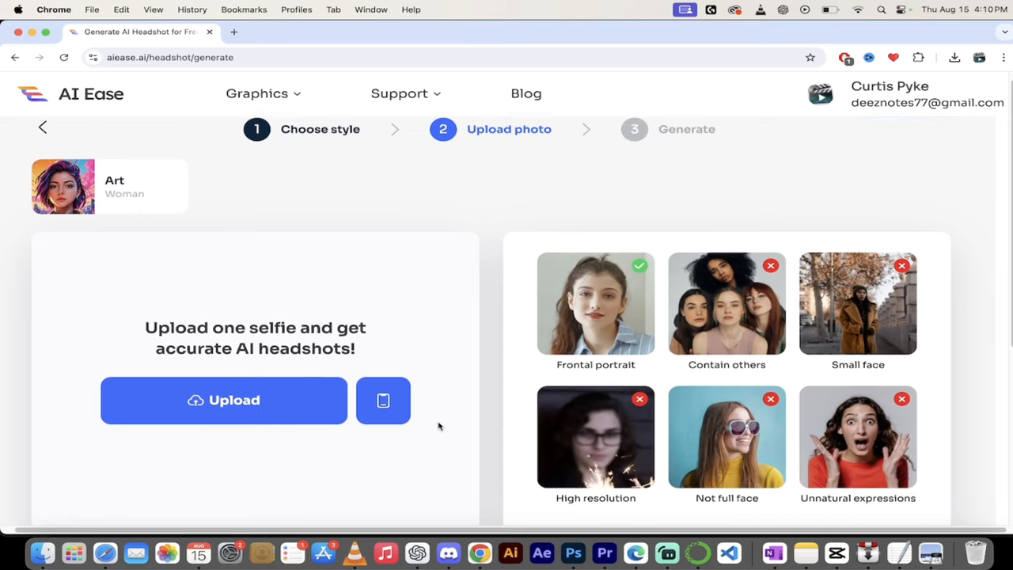
mouse_move(589, 336)
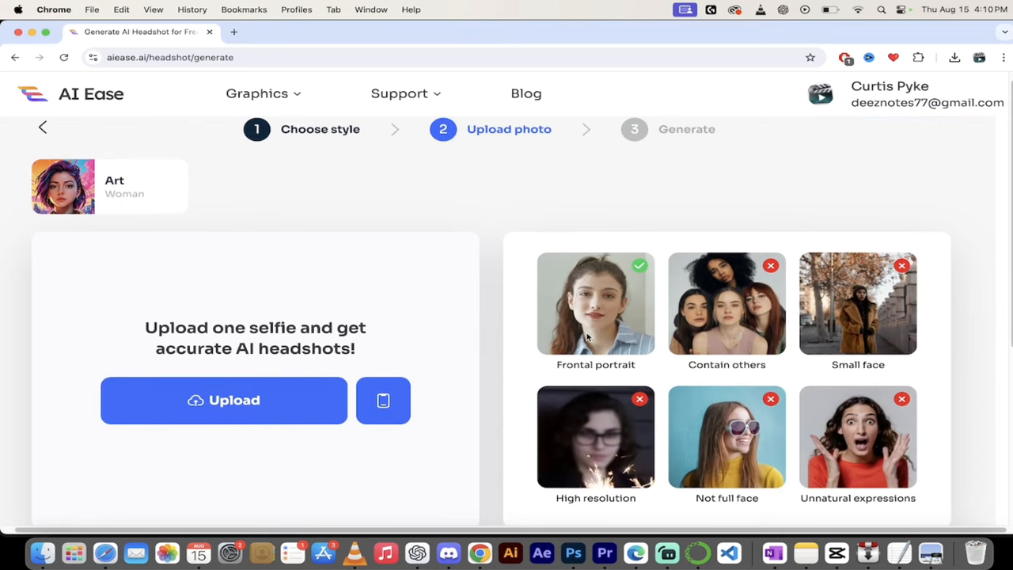
mouse_move(633, 348)
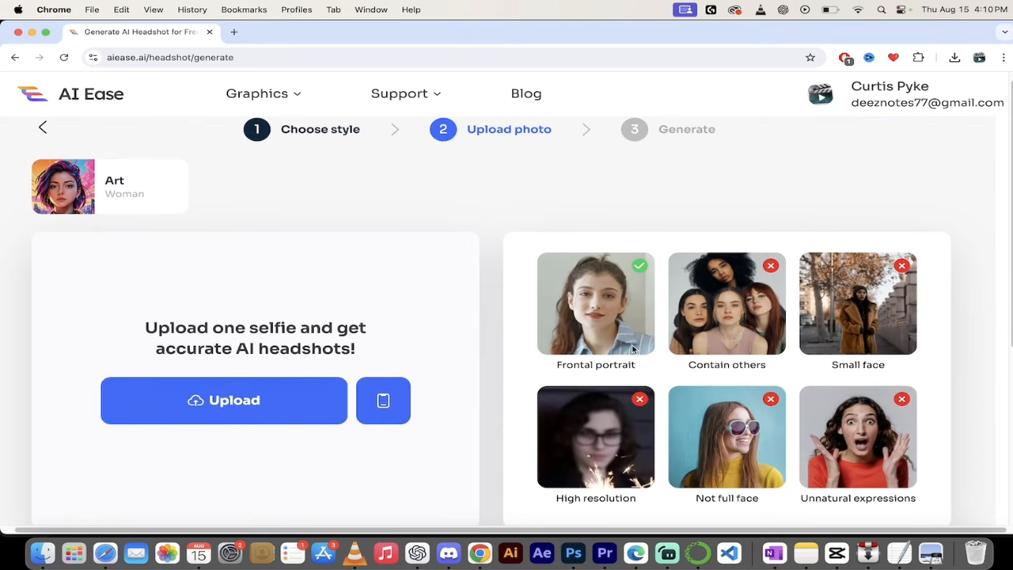
mouse_move(498, 354)
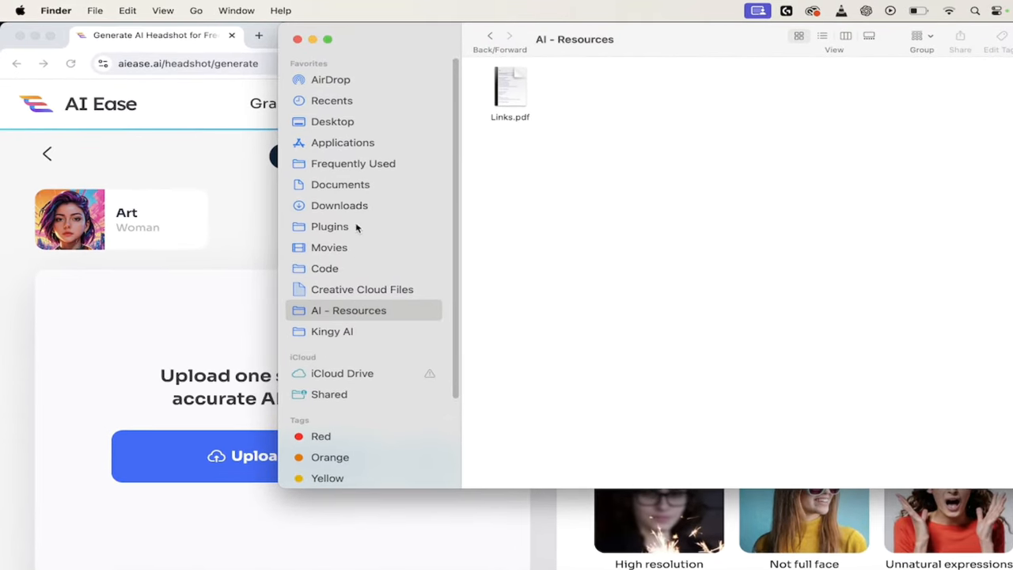
In Finder, go to Desktop's AI Ease folder and drag a selfie JPEG toward the Upload area.
click(333, 120)
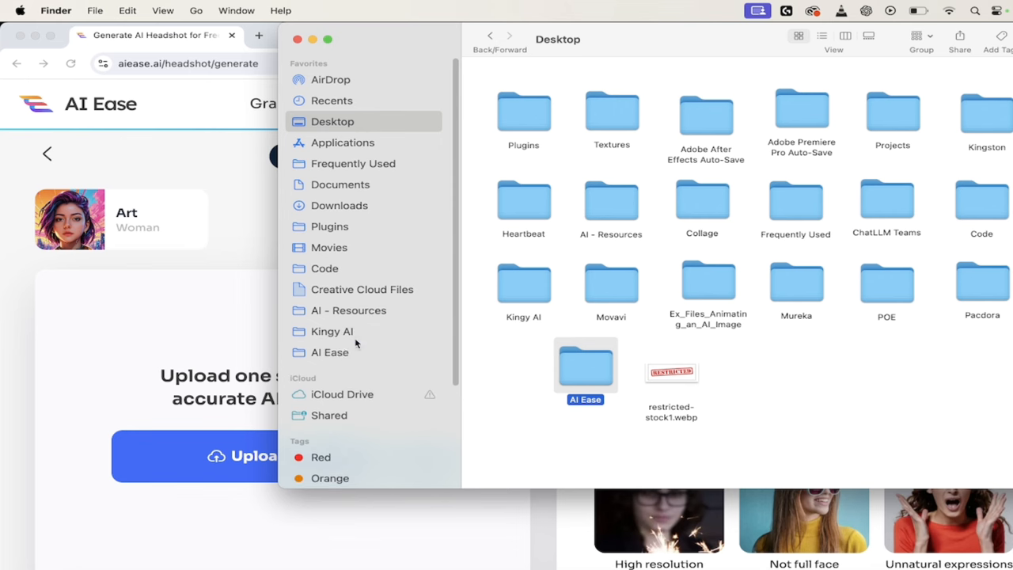
double_click(585, 364)
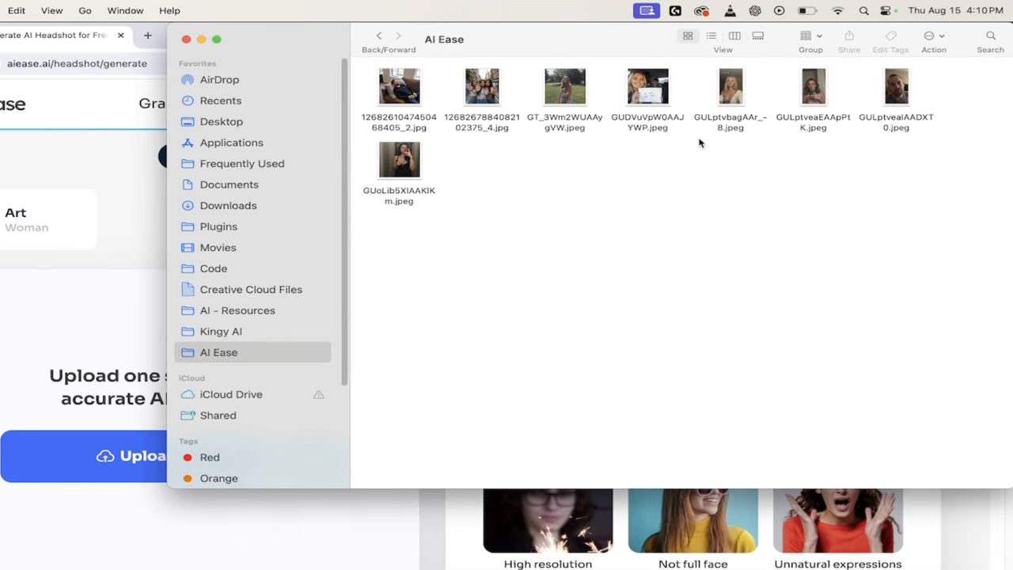
mouse_move(399, 159)
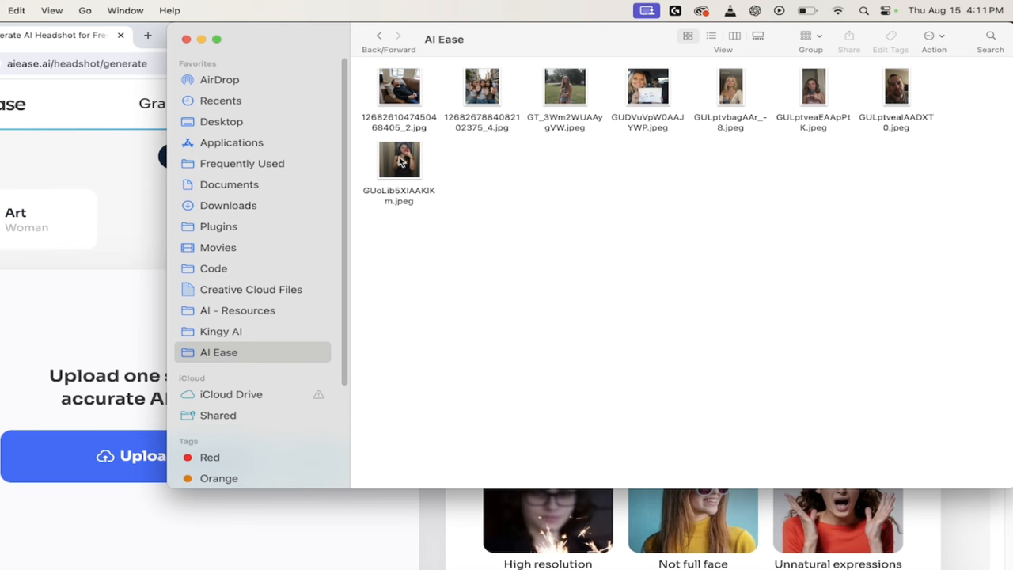
click(820, 83)
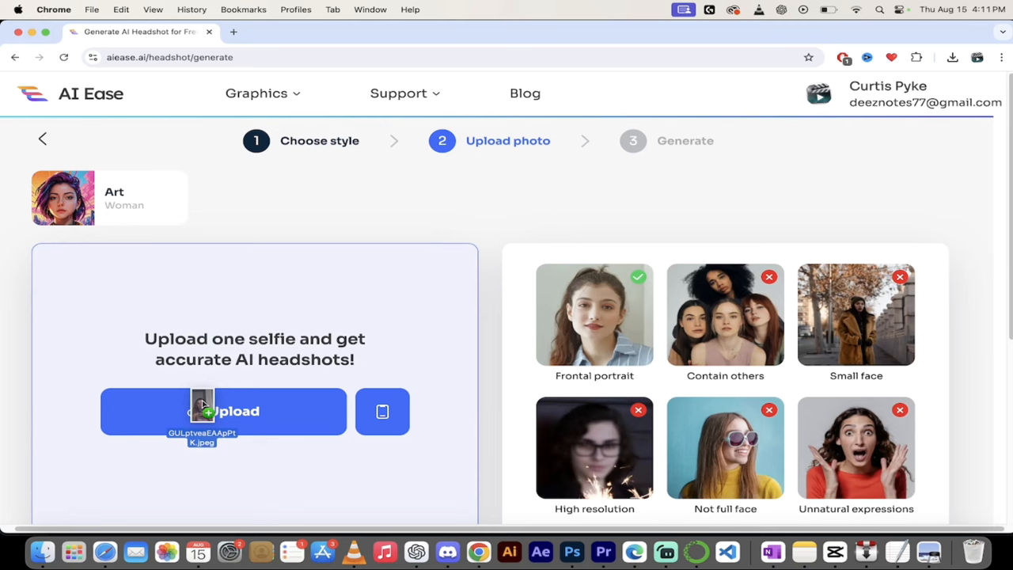
Drop the selfie onto Upload, try the 16:9 ratio, then settle on square 1:1.
click(223, 412)
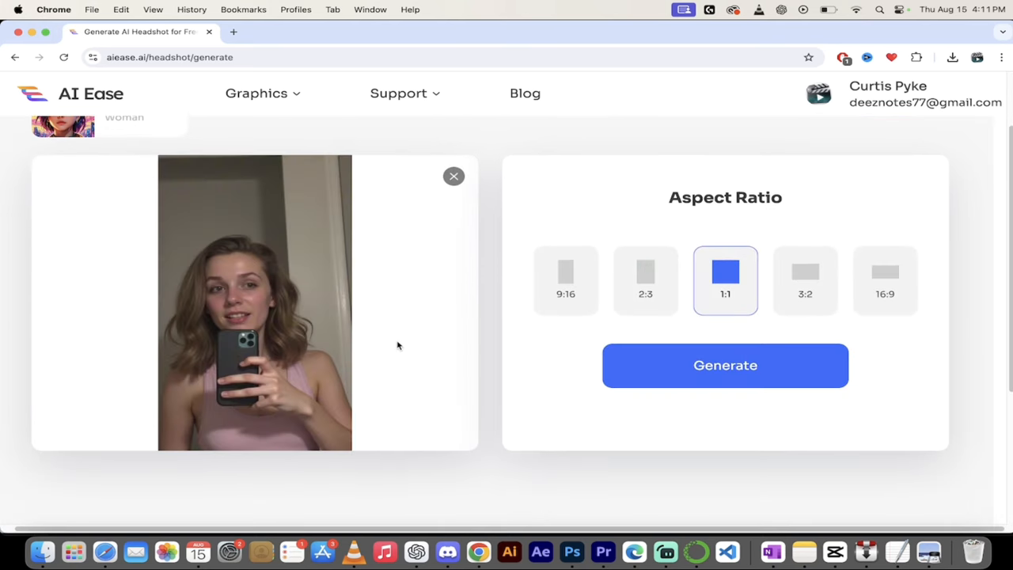
mouse_move(299, 358)
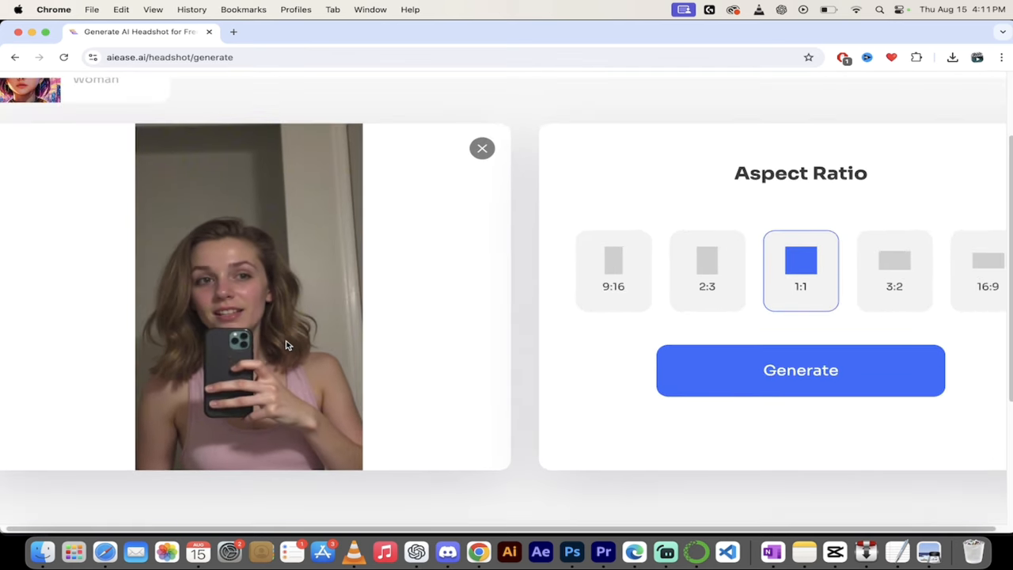
mouse_move(371, 391)
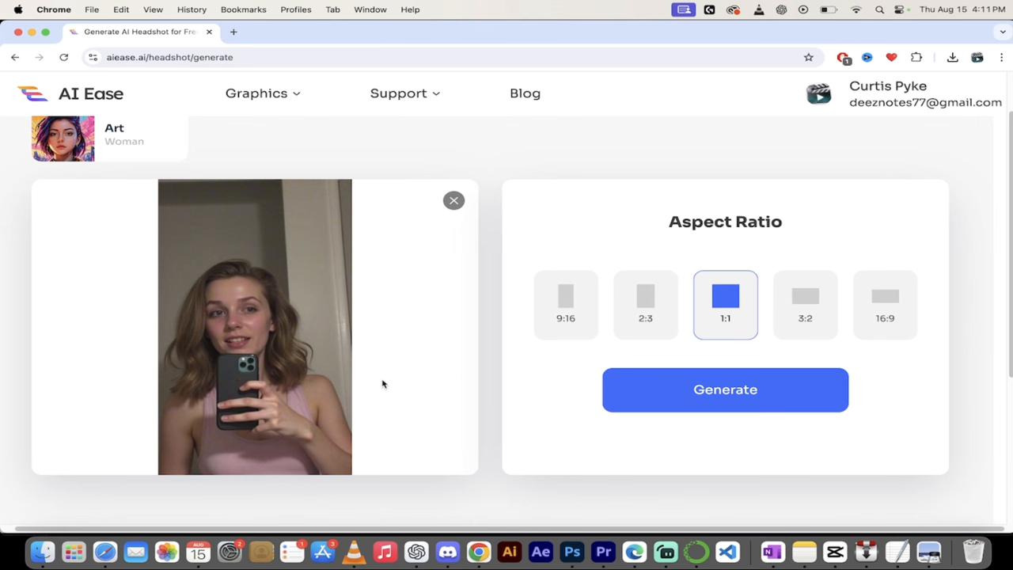
scroll(down, 3)
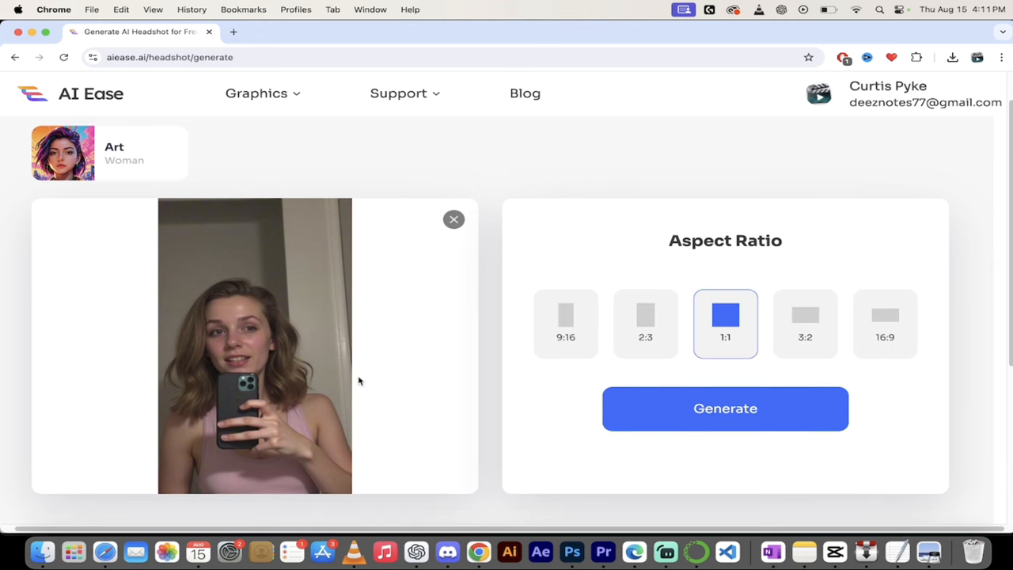
mouse_move(462, 404)
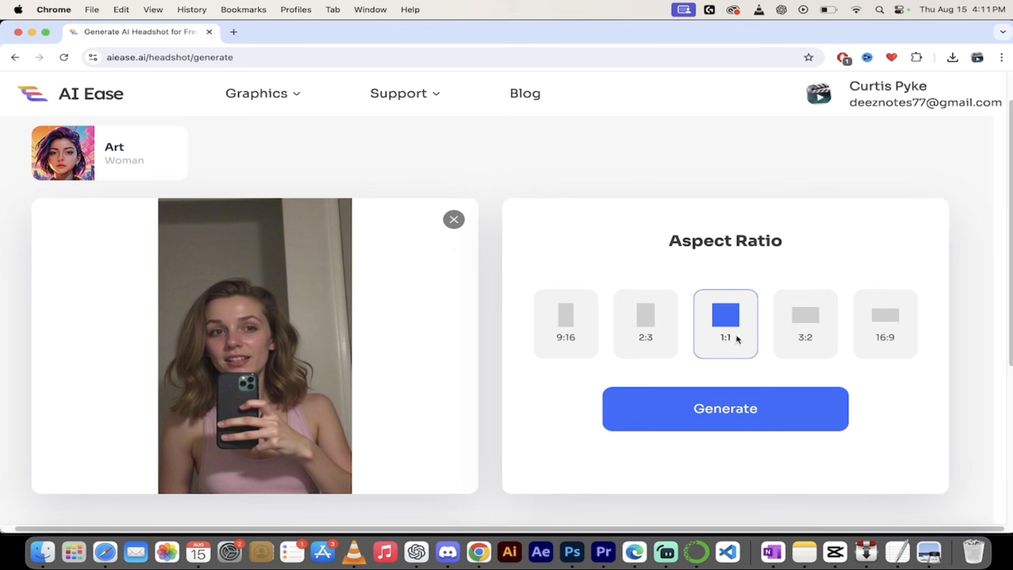
mouse_move(823, 332)
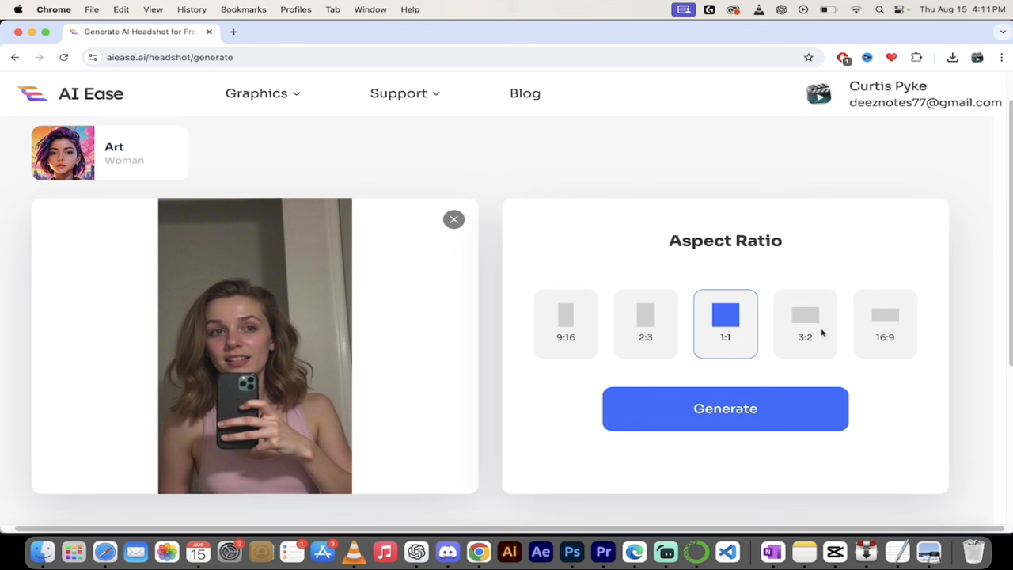
mouse_move(889, 320)
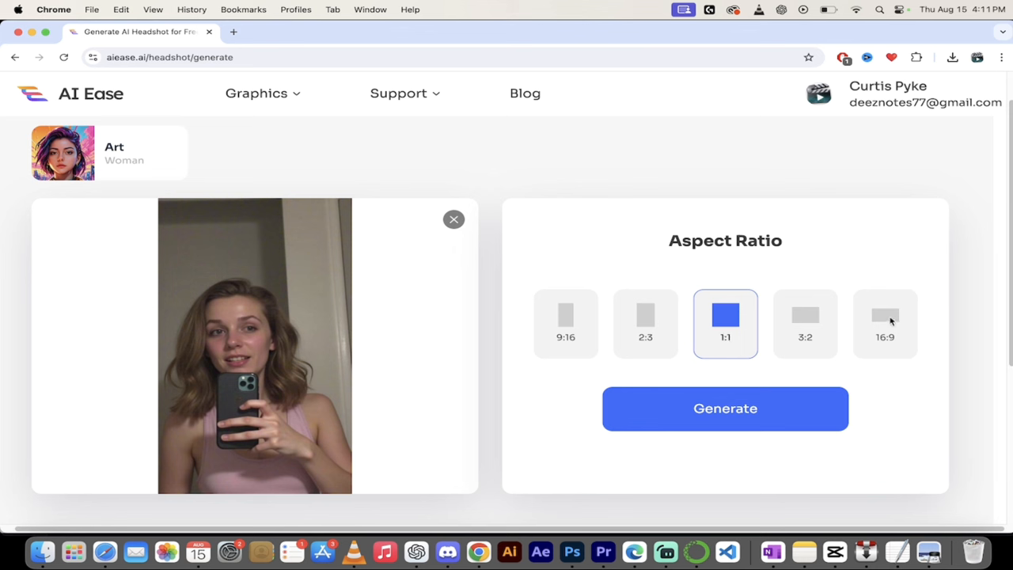
click(885, 323)
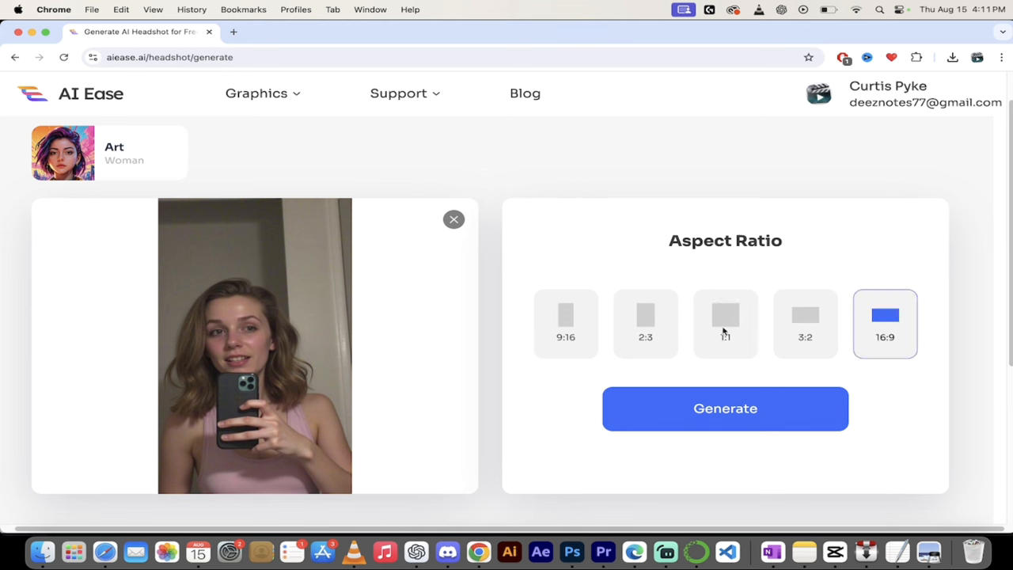
click(725, 320)
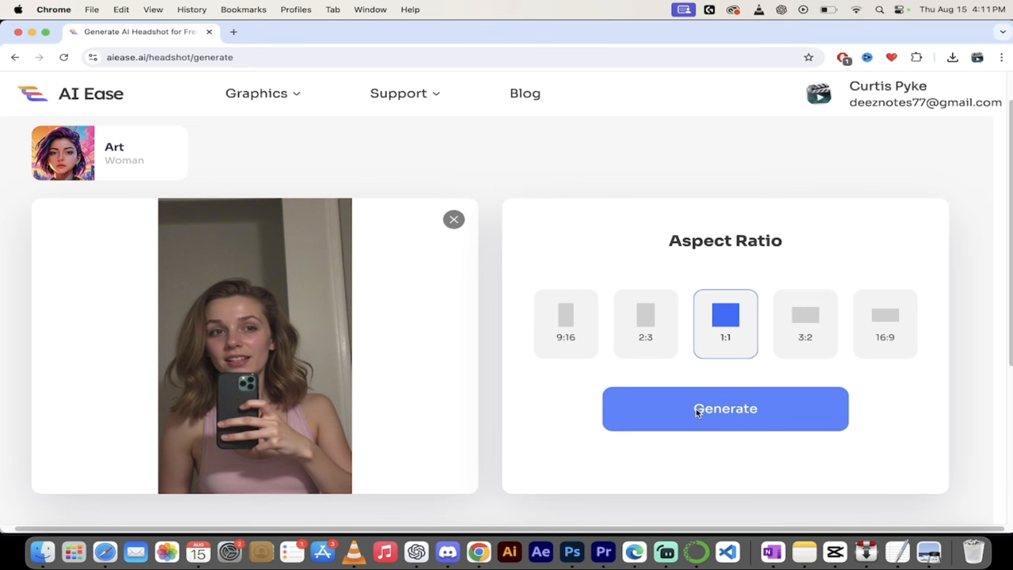
Generate the two Art-style portraits, then bring up the original selfie in Preview.
click(725, 409)
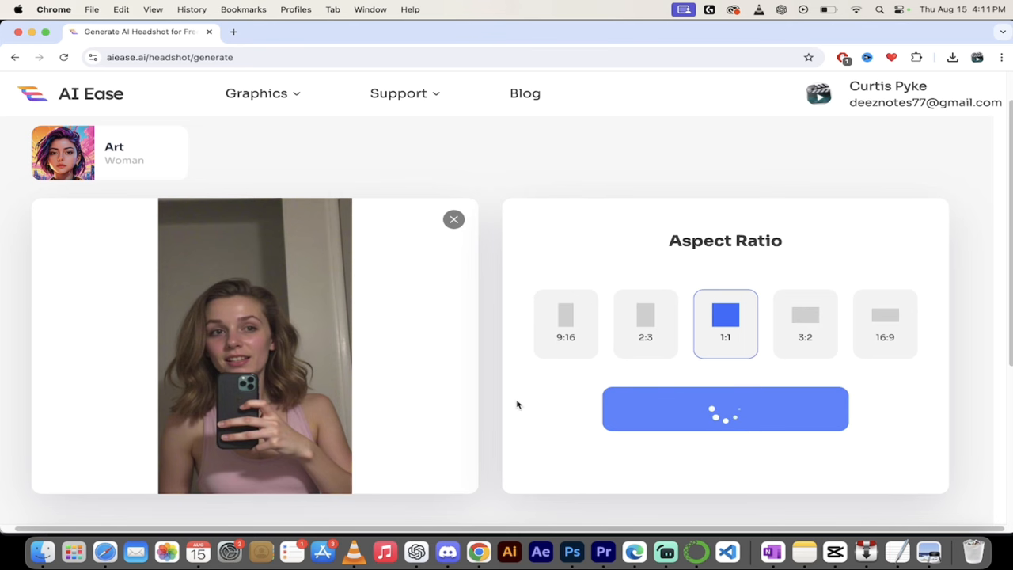
click(725, 408)
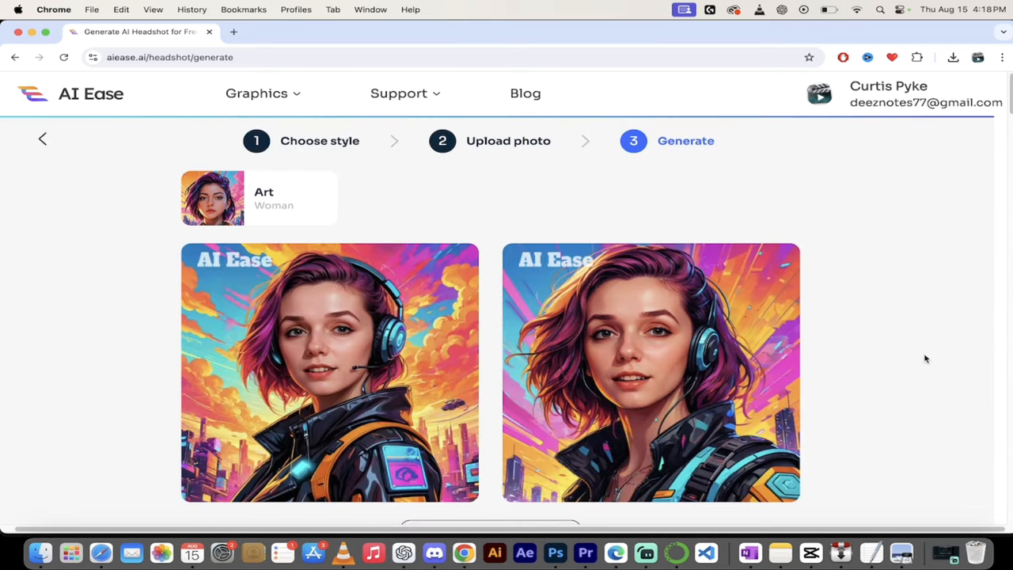
mouse_move(900, 547)
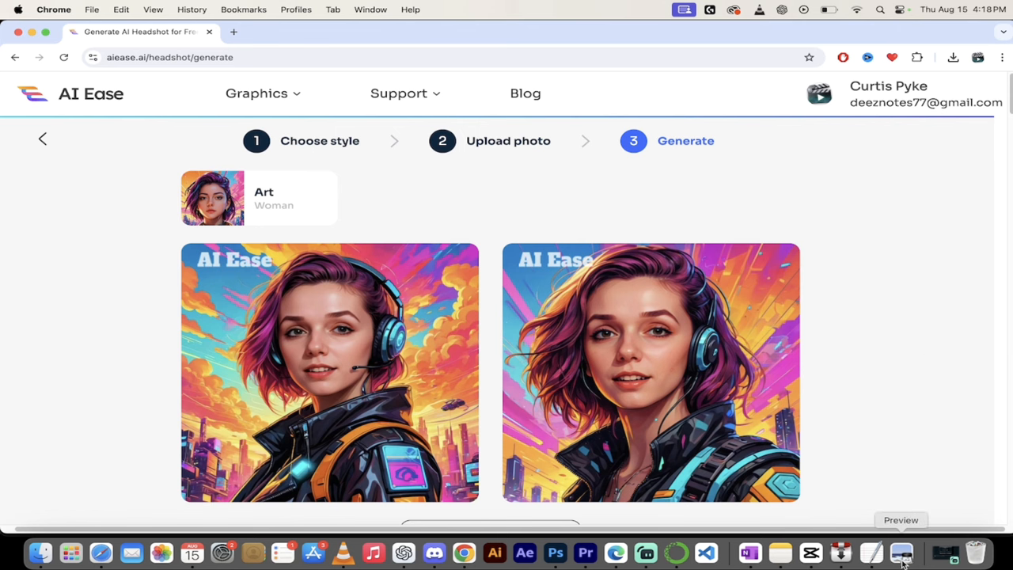
click(899, 554)
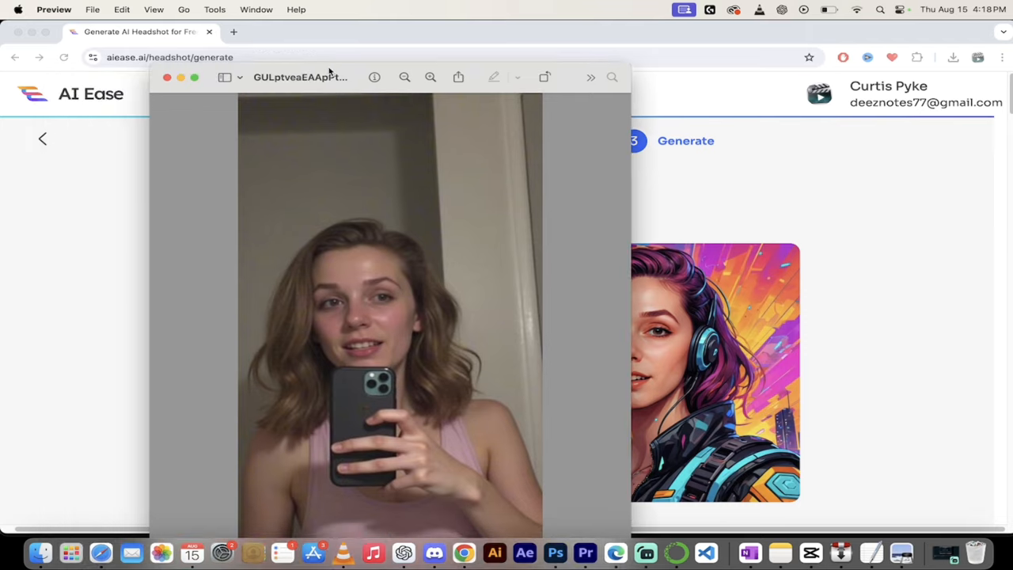
Move the Preview selfie beside the portrait to compare, then close it.
drag(333, 76, 234, 94)
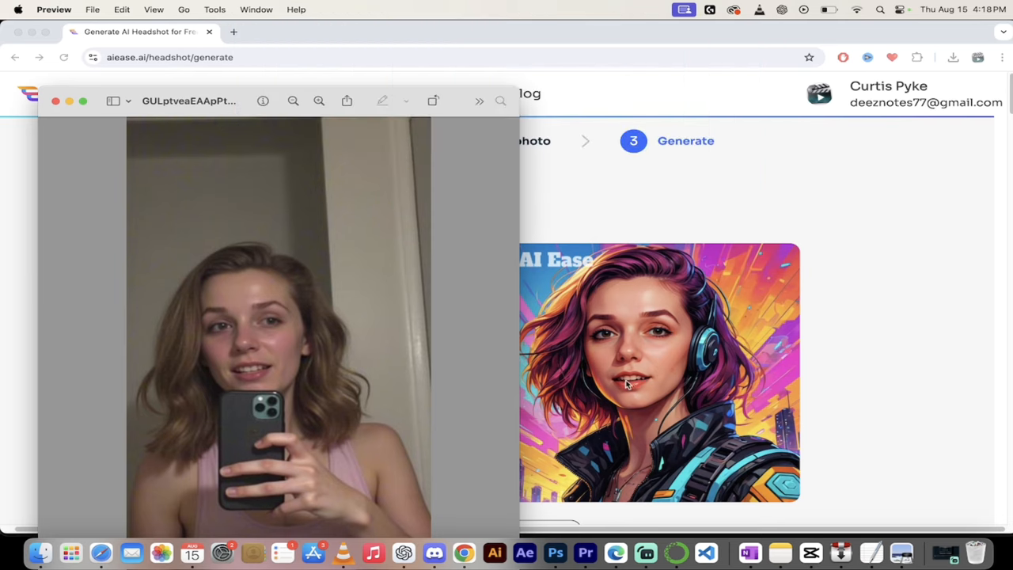
mouse_move(640, 386)
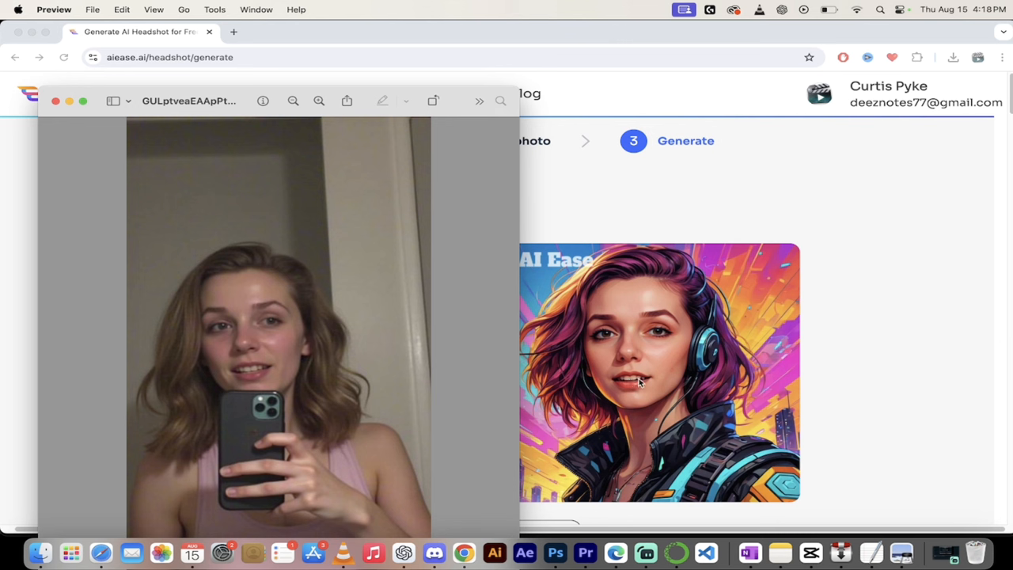
mouse_move(63, 111)
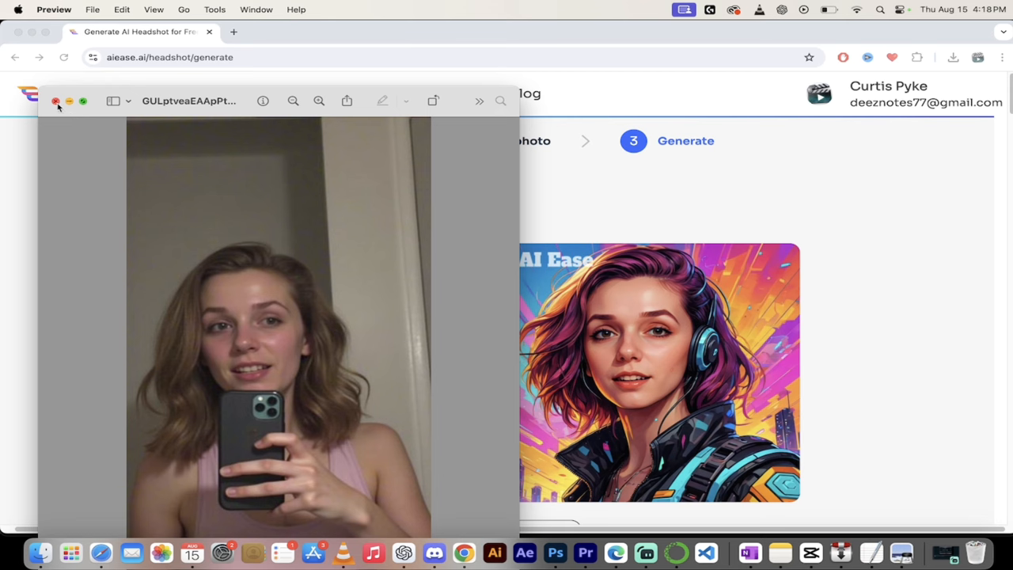
click(57, 102)
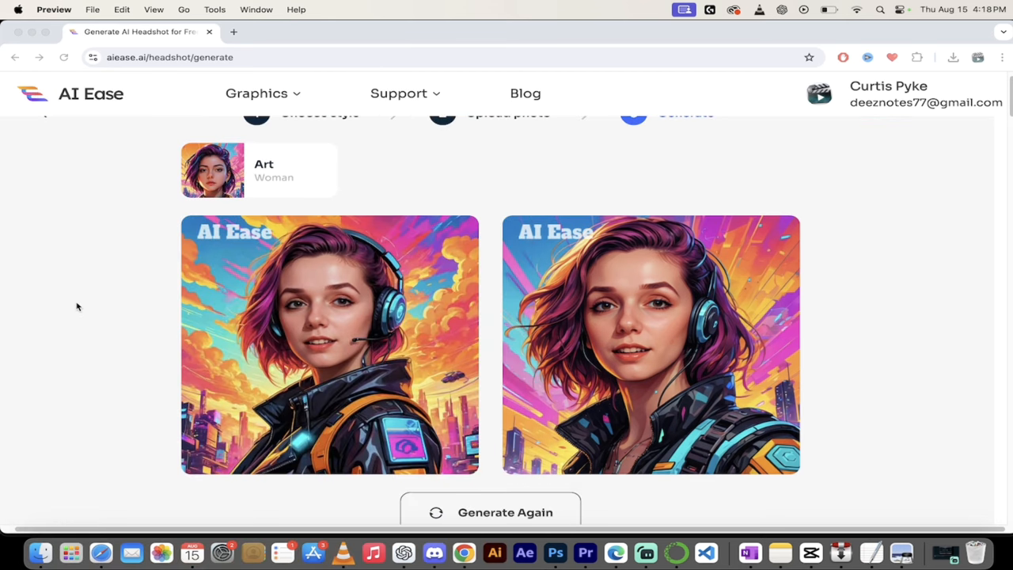
scroll(down, 3)
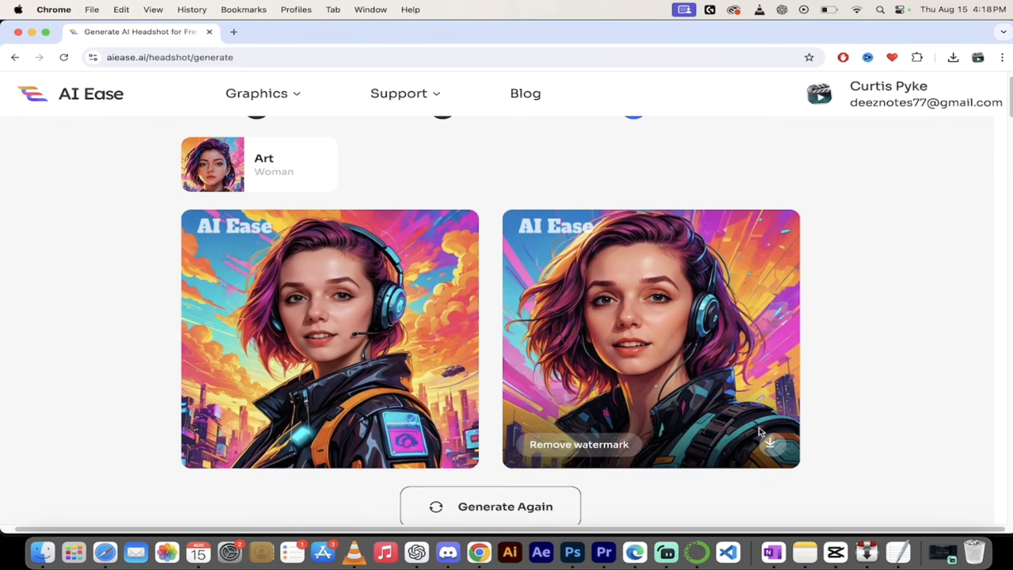
click(779, 446)
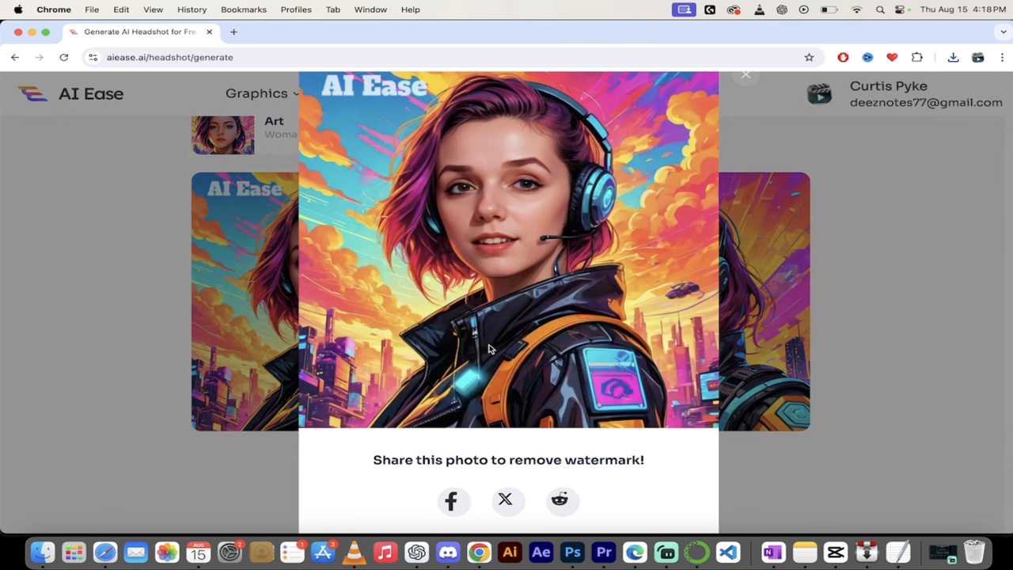
mouse_move(501, 440)
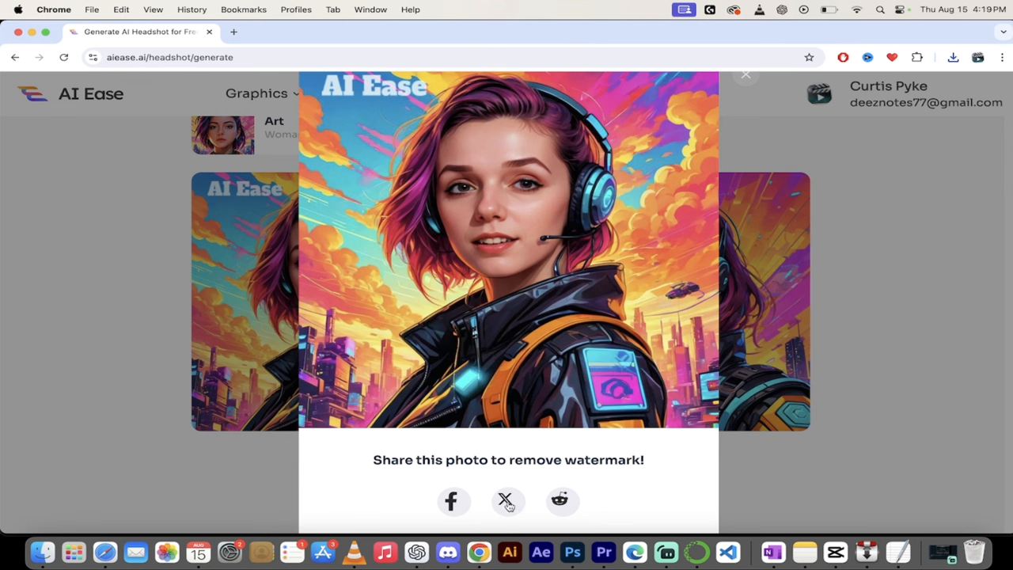
mouse_move(560, 500)
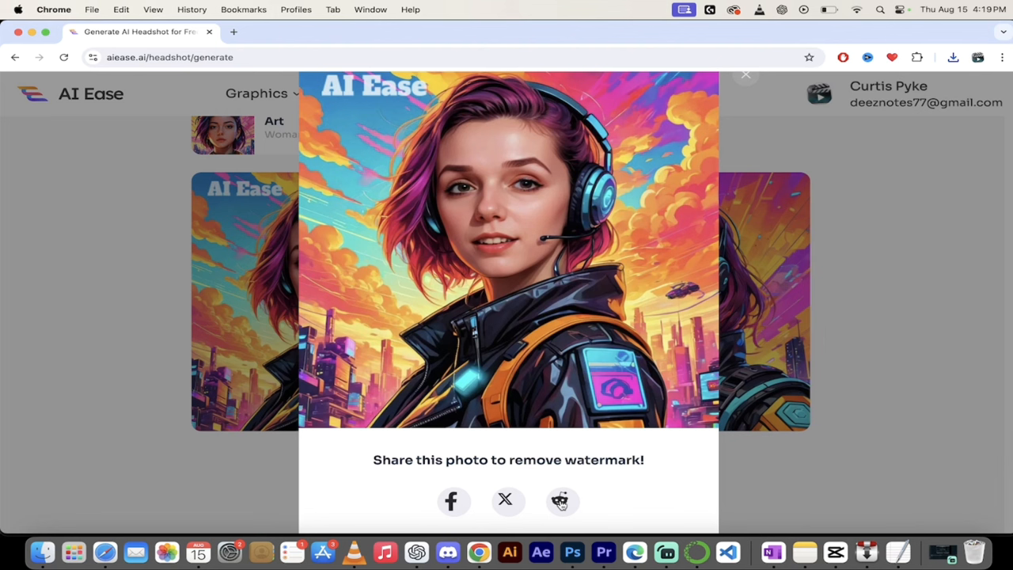
mouse_move(772, 340)
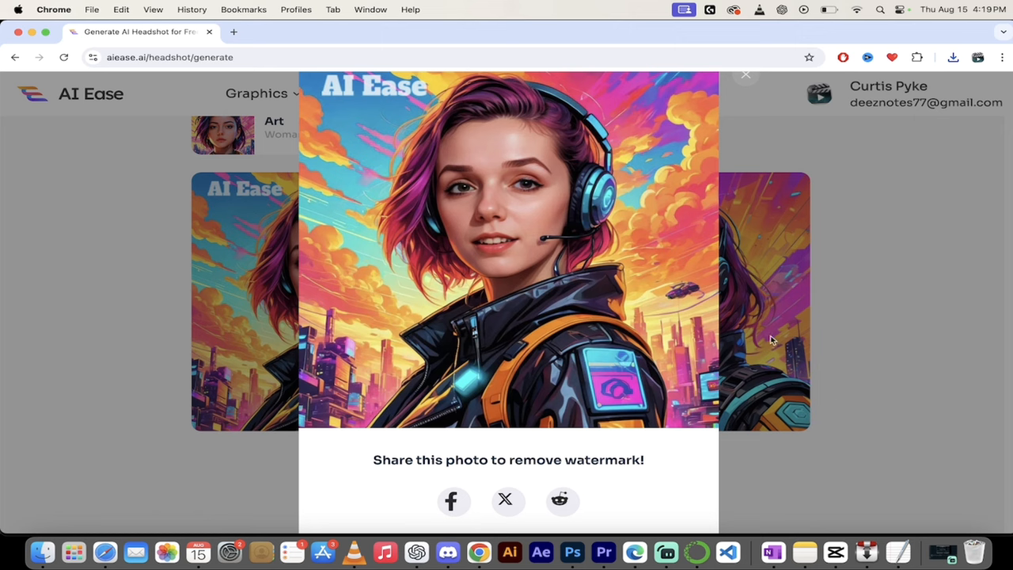
click(746, 74)
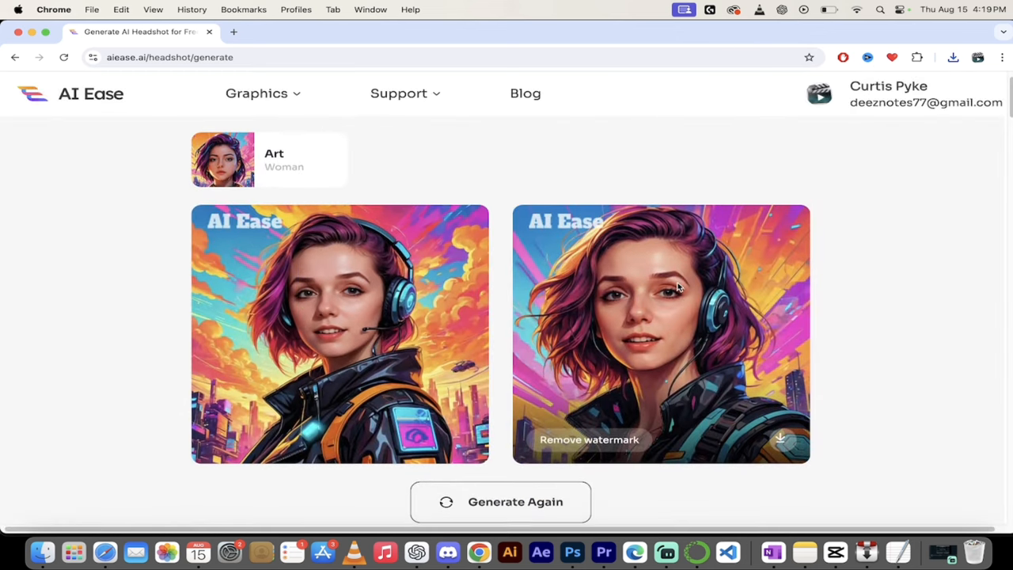